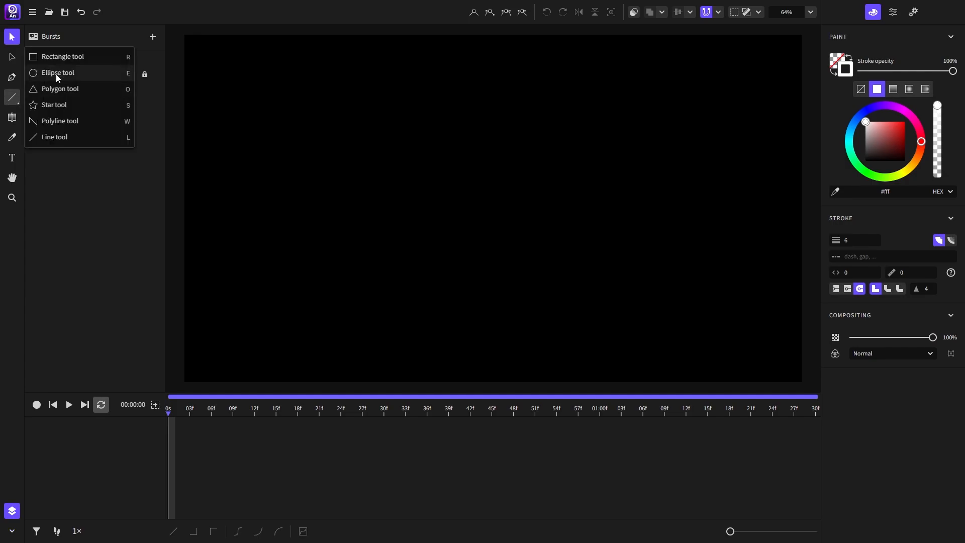
- Draw a white-stroked circle and size it to 64 by 64 in the Transform panel
click(56, 72)
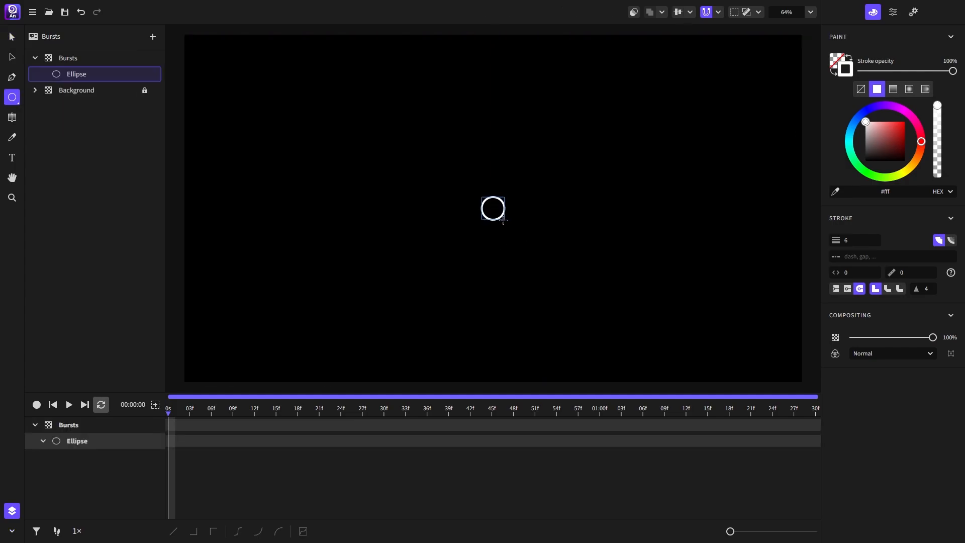
click(891, 12)
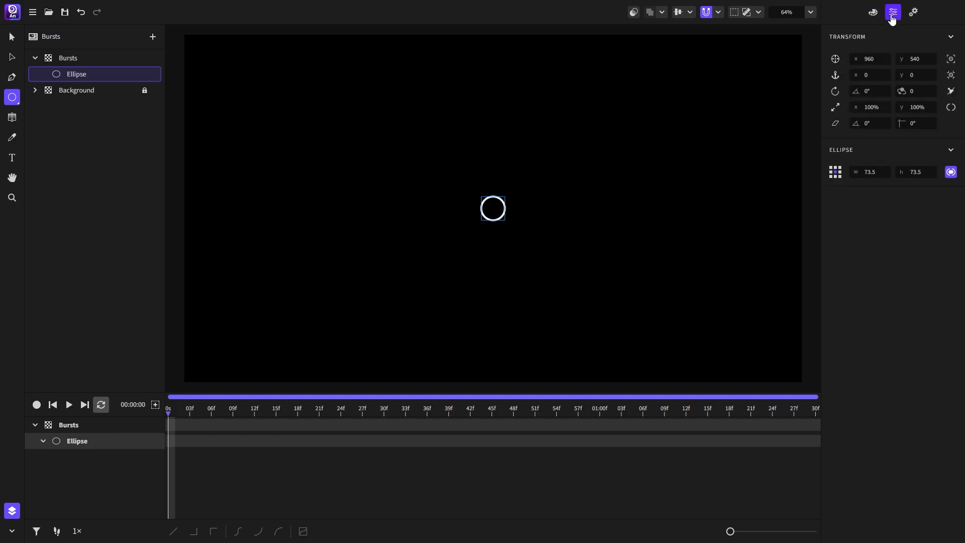
click(869, 171)
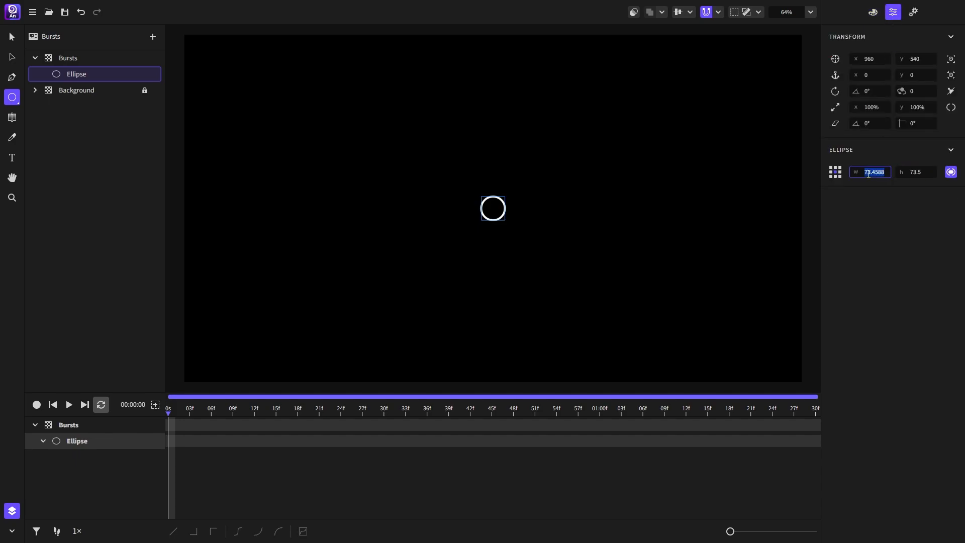
text(64)
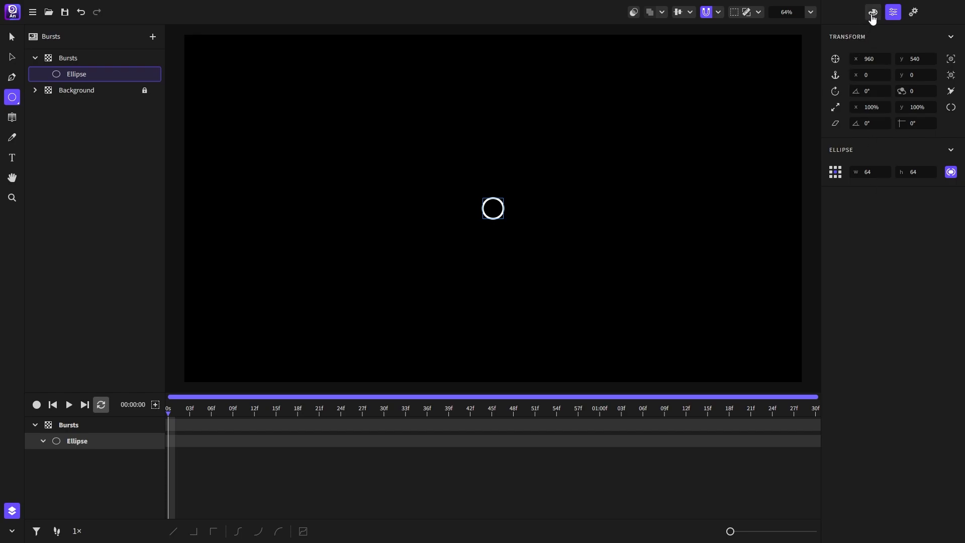
- Return to the stroke settings and recentre the view on the ring, ready for the Line tool
click(871, 12)
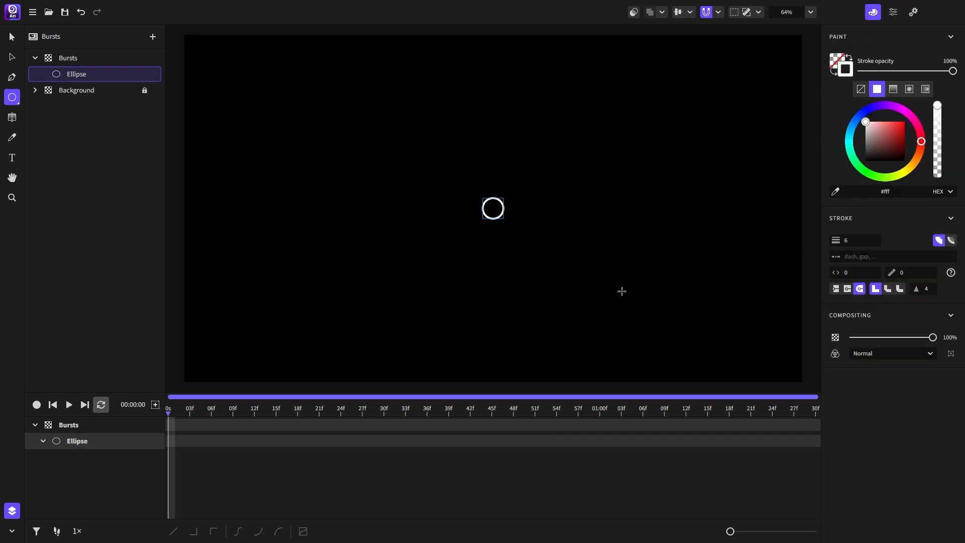
scroll(down, 3)
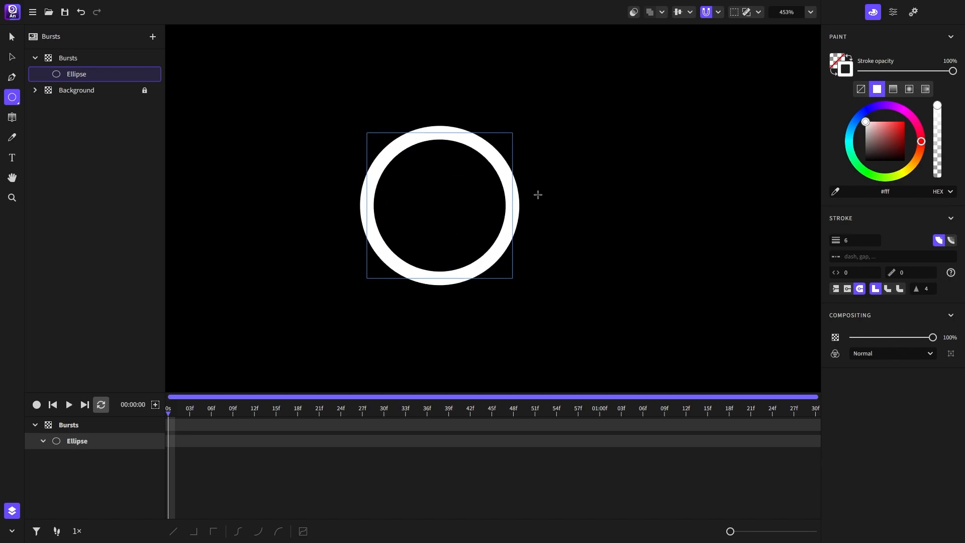
drag(439, 204, 325, 214)
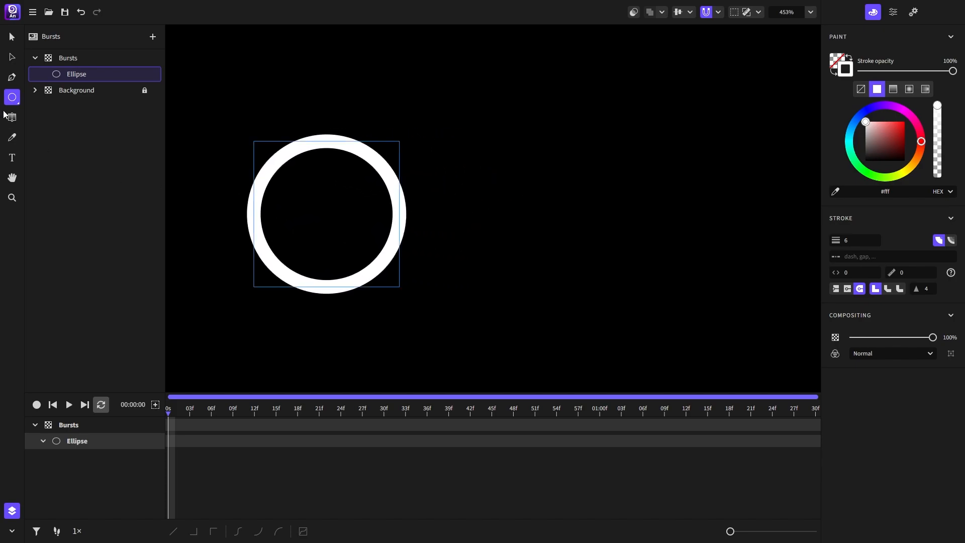
click(11, 97)
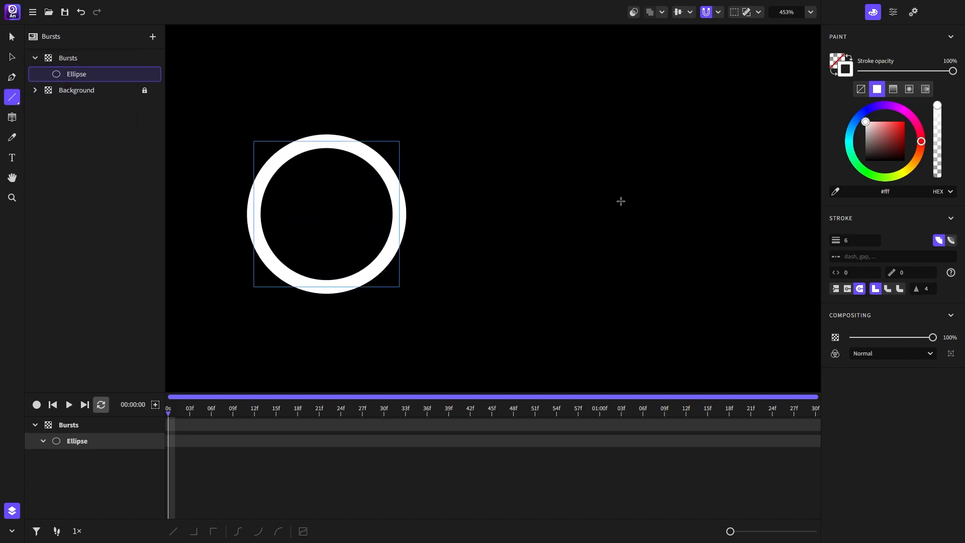
- Draw a short vertical white line above the ring in the Bursts group
drag(490, 145, 489, 287)
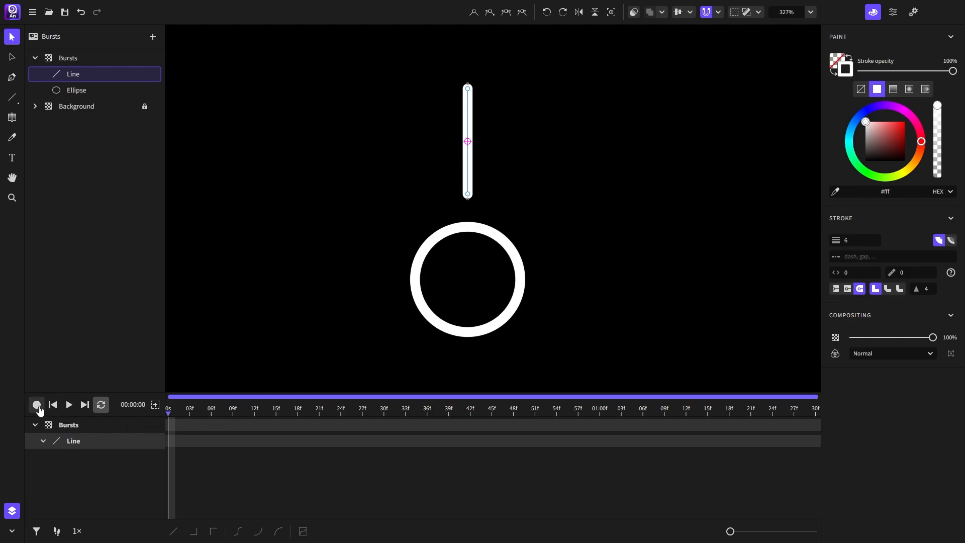
- Set the line's dash to 100, enable recording, and keyframe dash offset toward -100 at one second
click(36, 404)
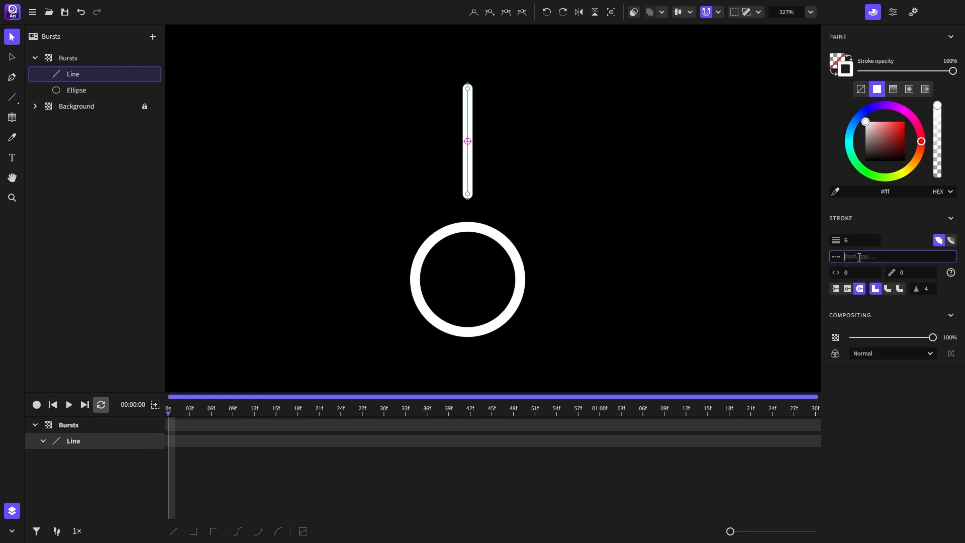
text(100)
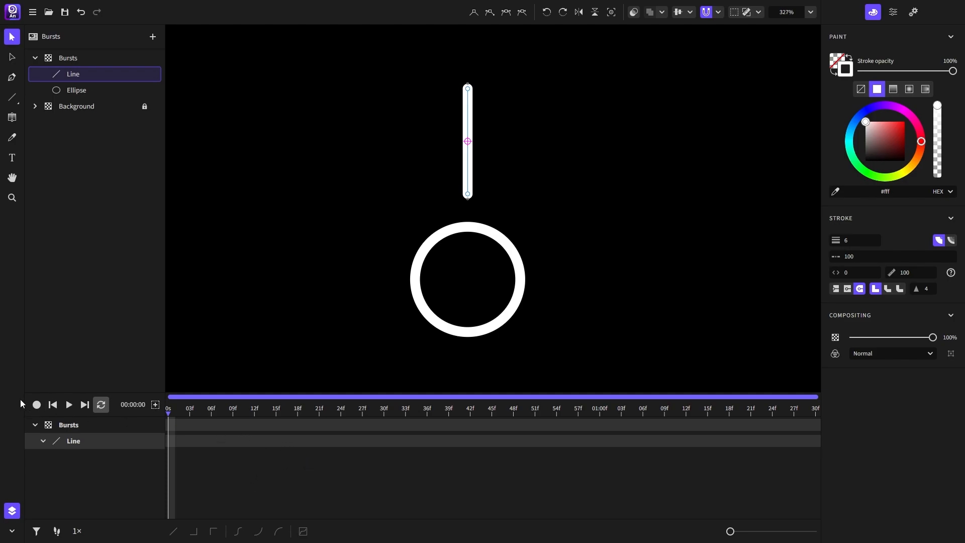
click(597, 412)
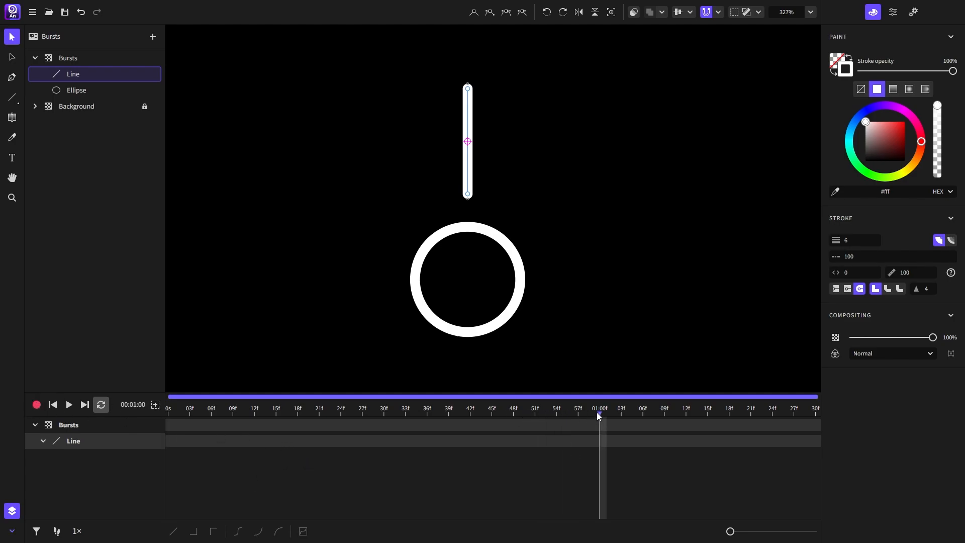
click(855, 272)
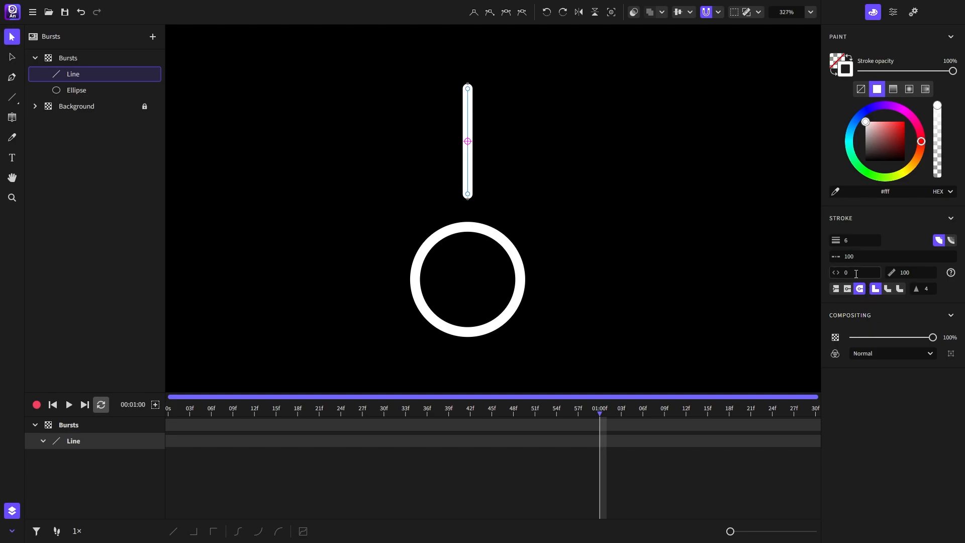
text(-100)
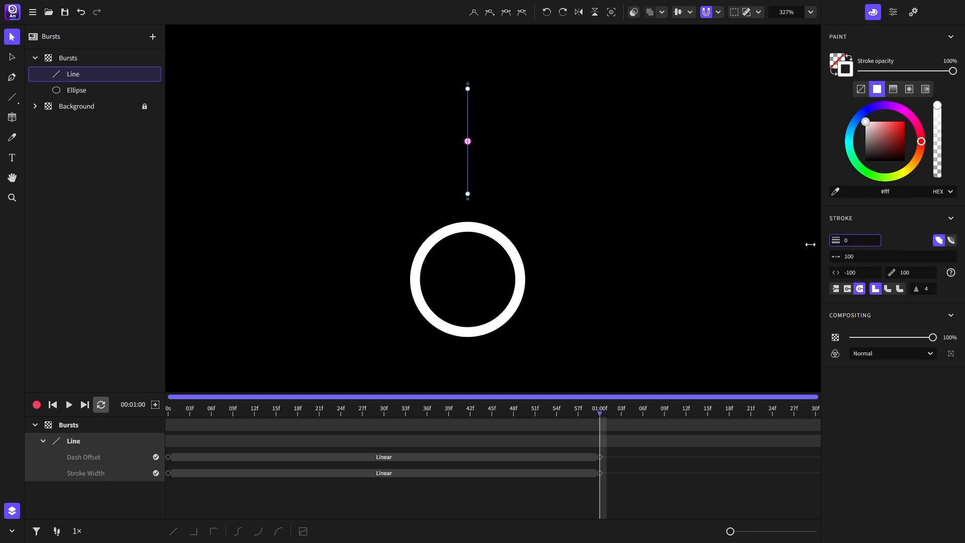
- Apply ease-out to the Dash Offset and Stroke Width keyframes and preview the playback
click(70, 404)
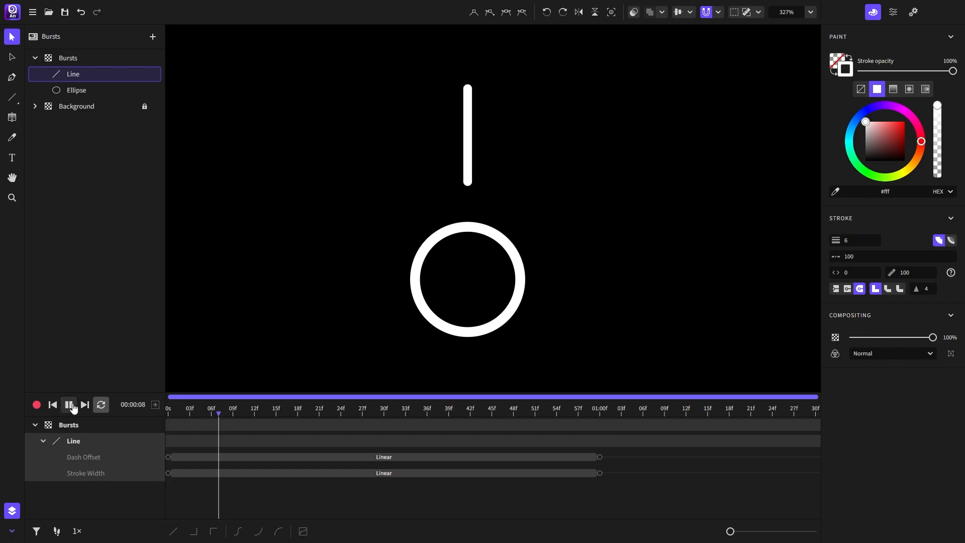
click(53, 404)
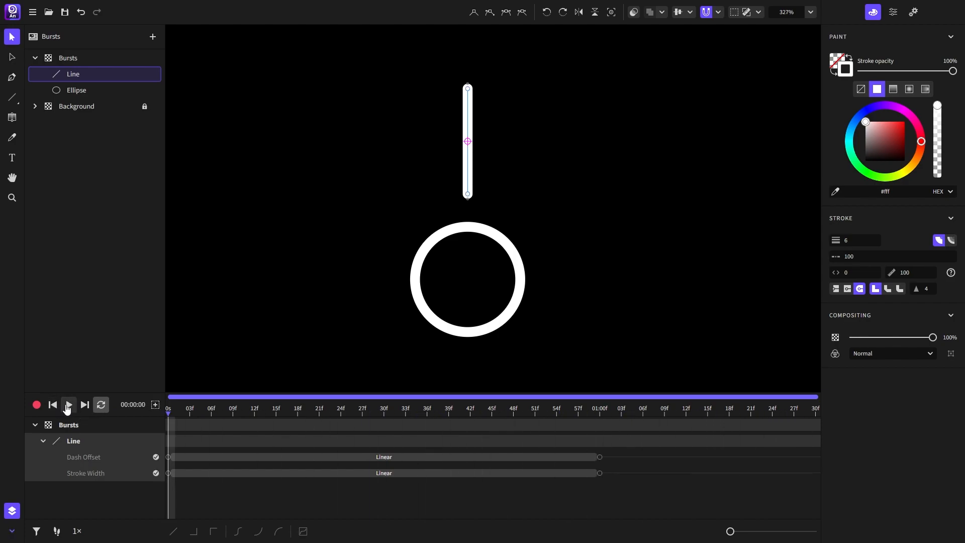
click(68, 404)
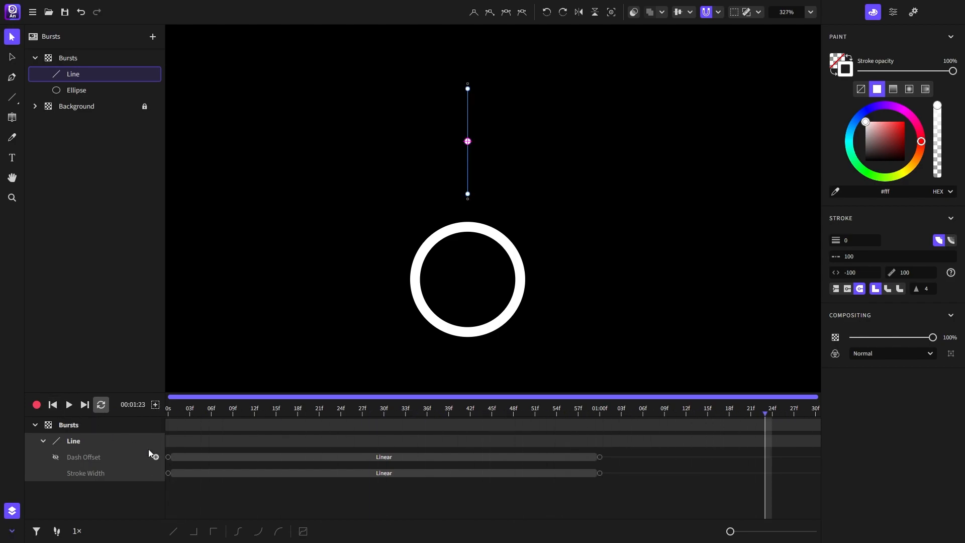
click(278, 531)
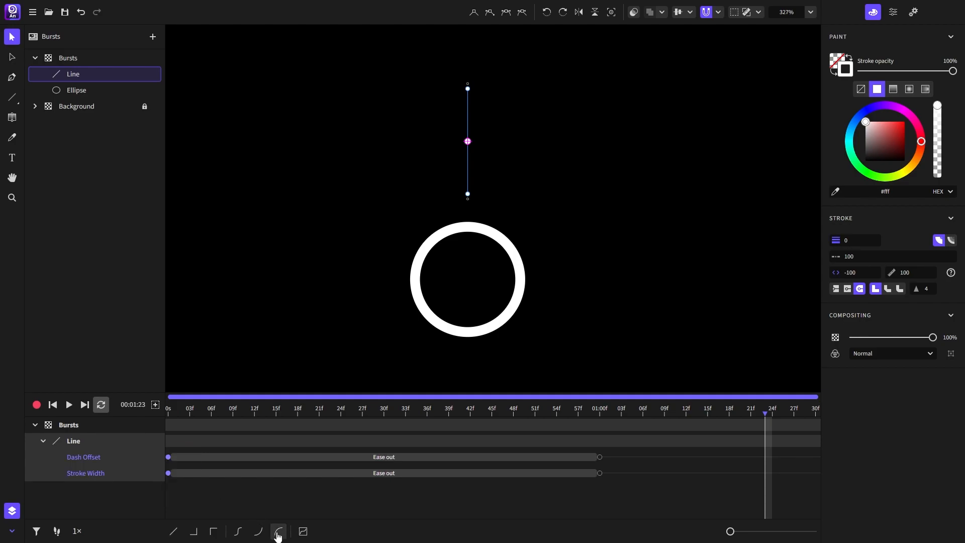
click(69, 404)
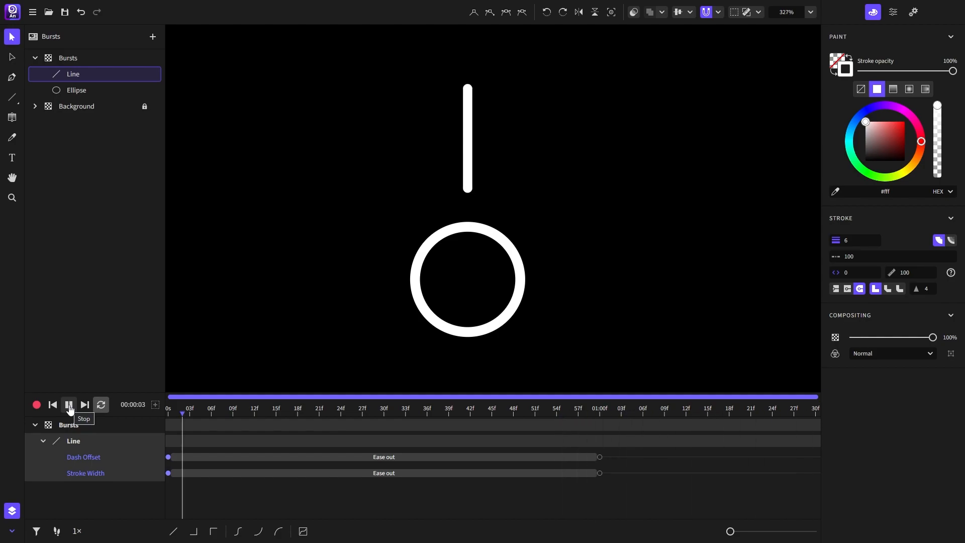
click(68, 404)
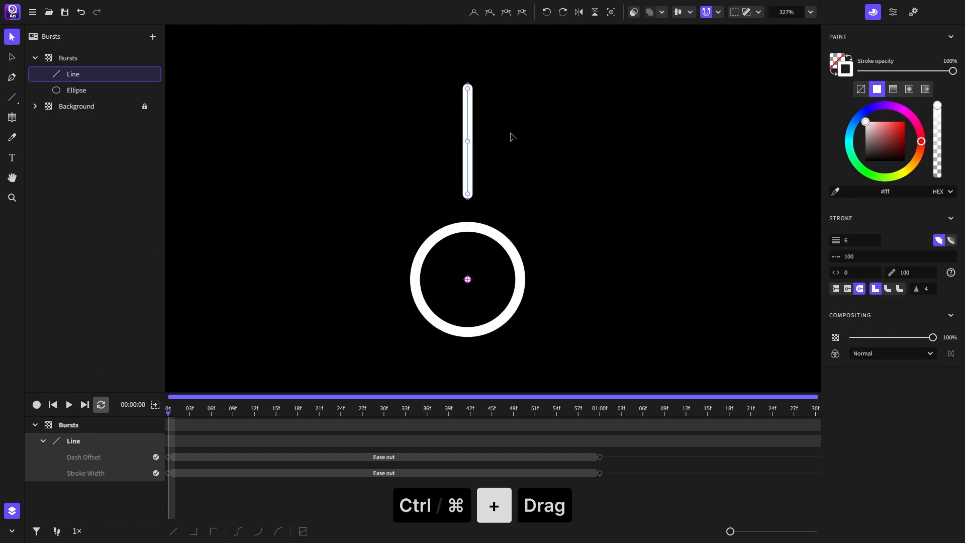
- Duplicate the animated line and rotate the copy around the ring's centre to build the eight-ray burst
key(ctrl+d)
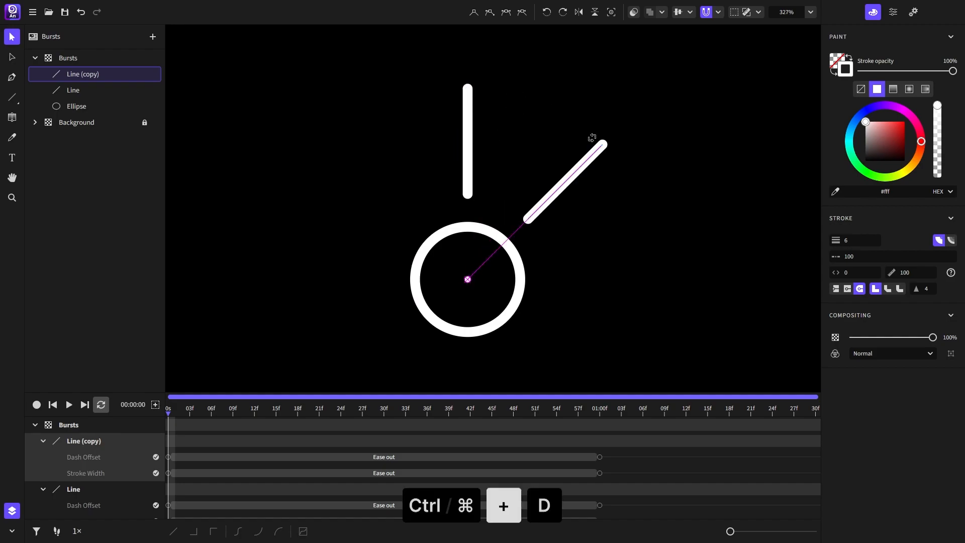
click(892, 12)
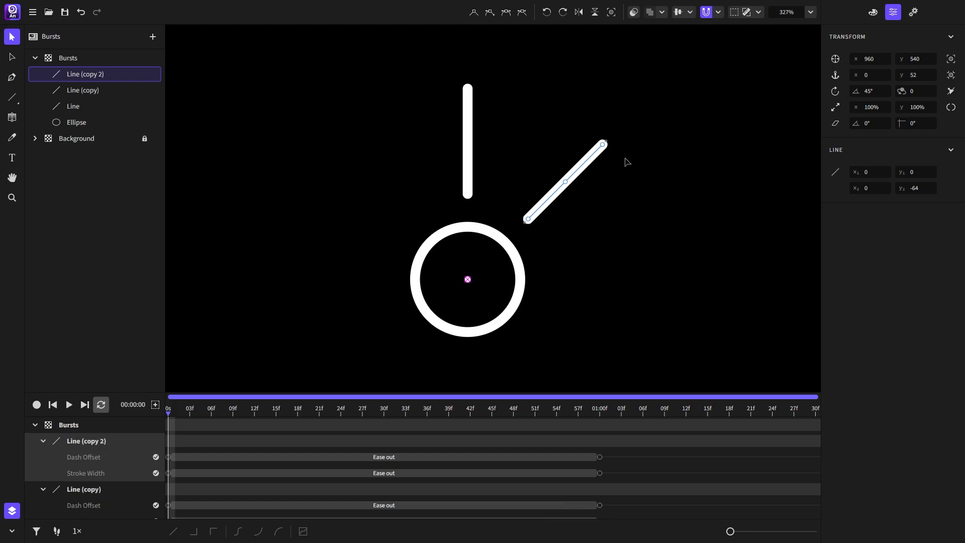
drag(601, 141, 660, 278)
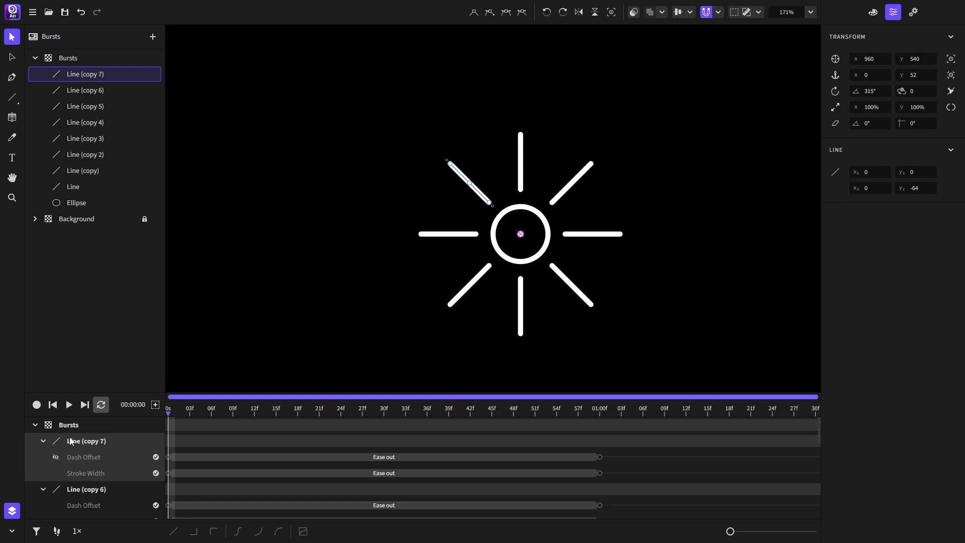
click(69, 404)
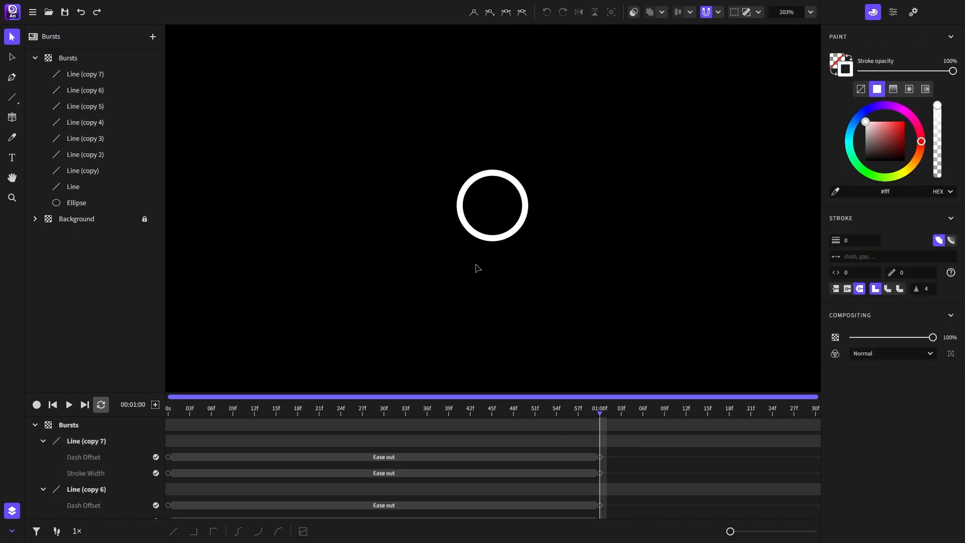
- Select the Ellipse, solo its tracks, and record its stroke width down to 0 at one second
click(76, 202)
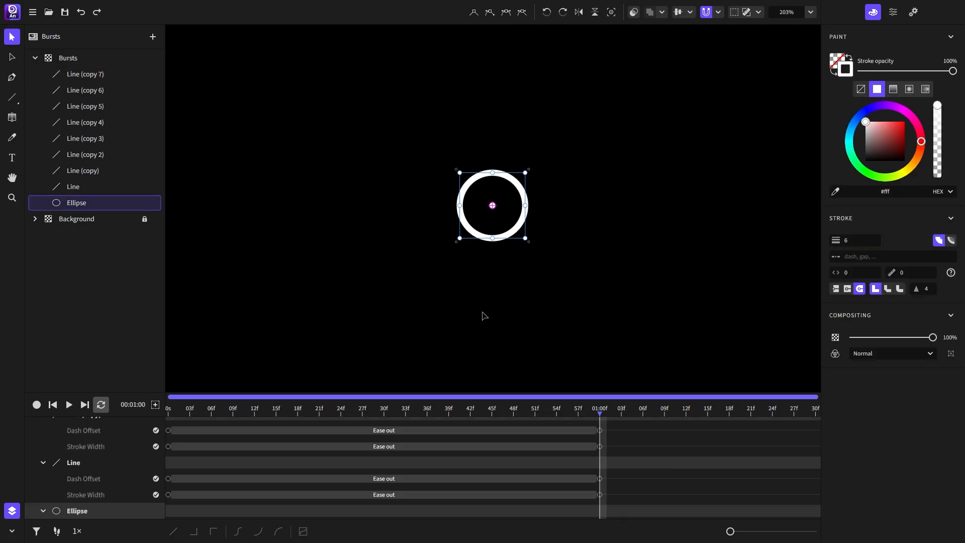
click(36, 530)
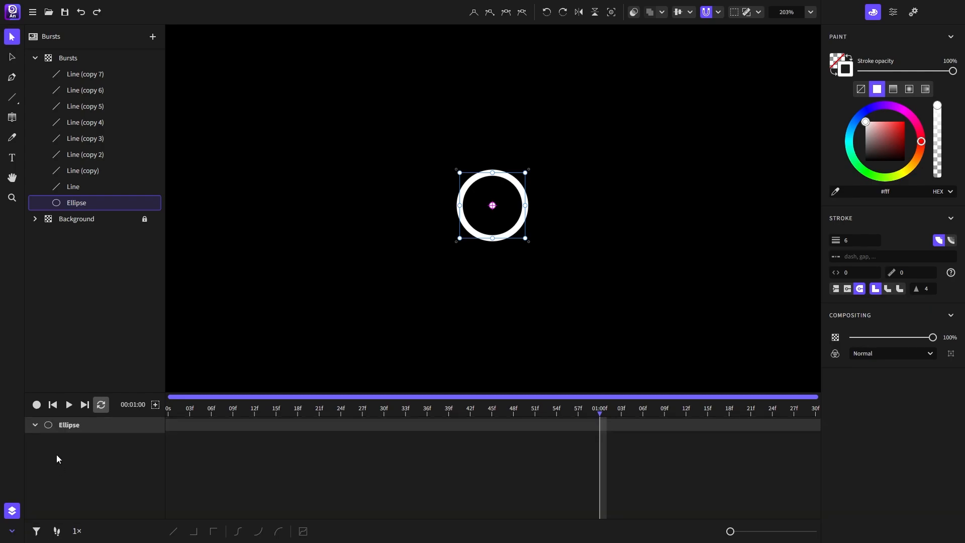
click(36, 404)
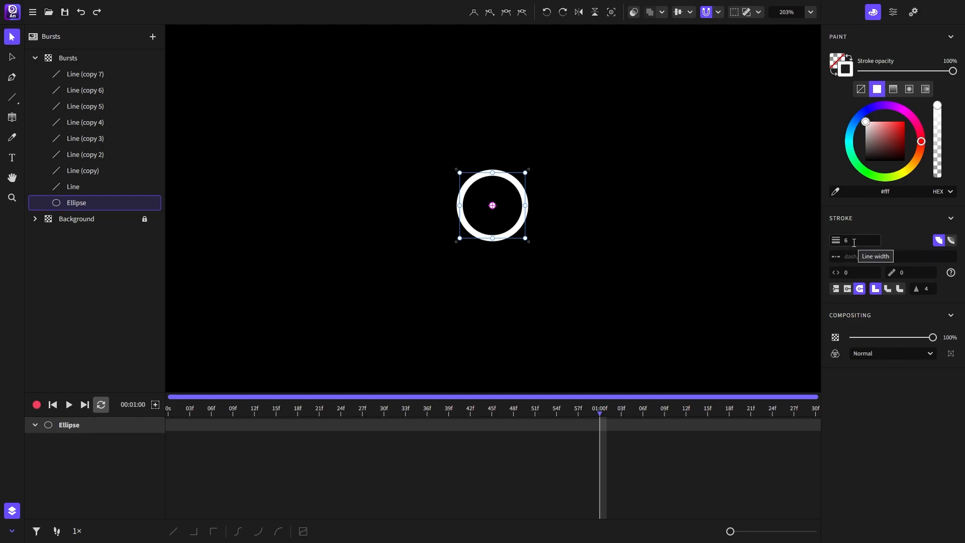
text(0)
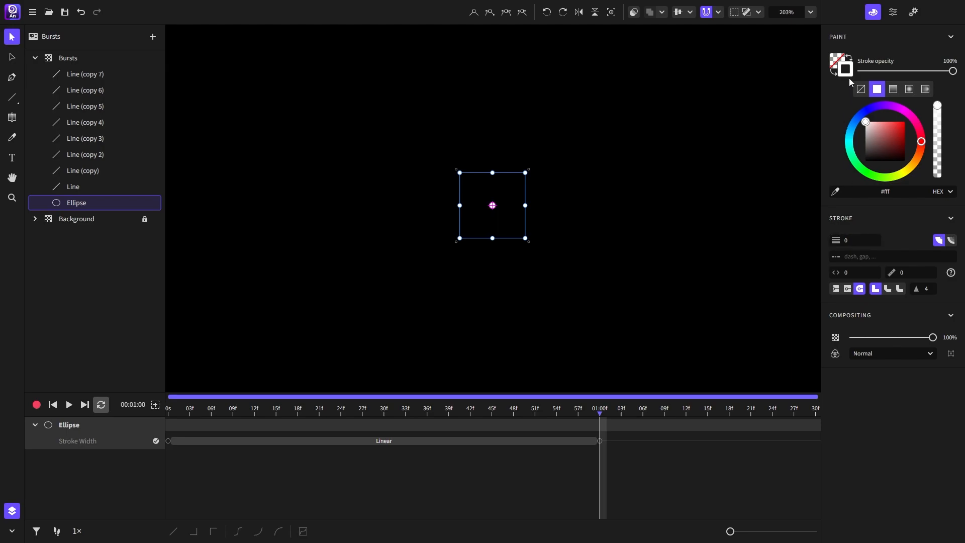
- Keyframe the ellipse scale to 0%, reverse the Scale keyframes so it grows, and preview
click(892, 12)
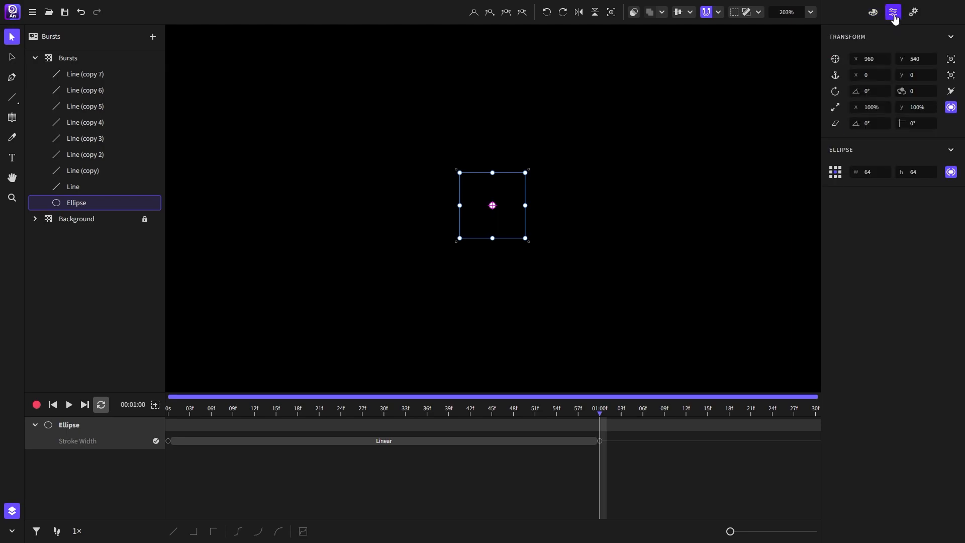
click(870, 106)
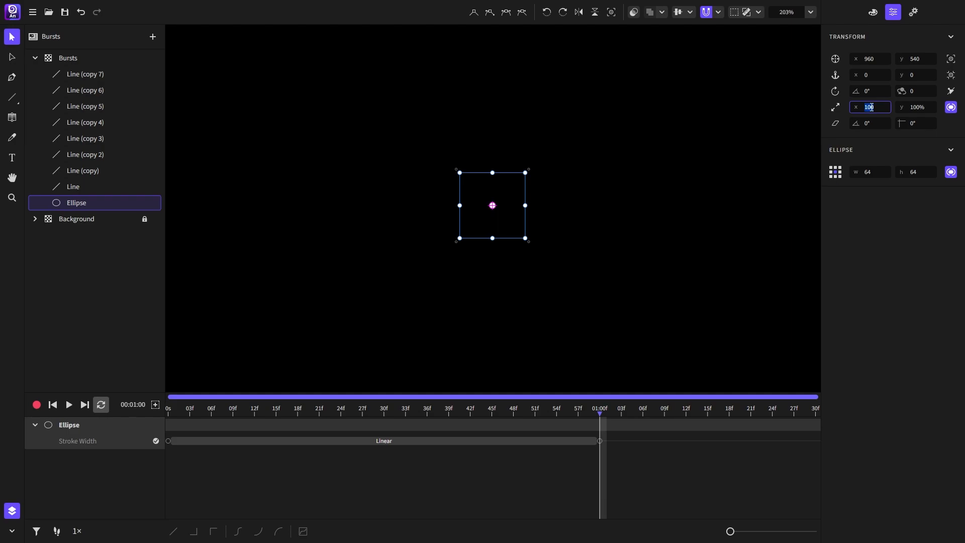
text(0%)
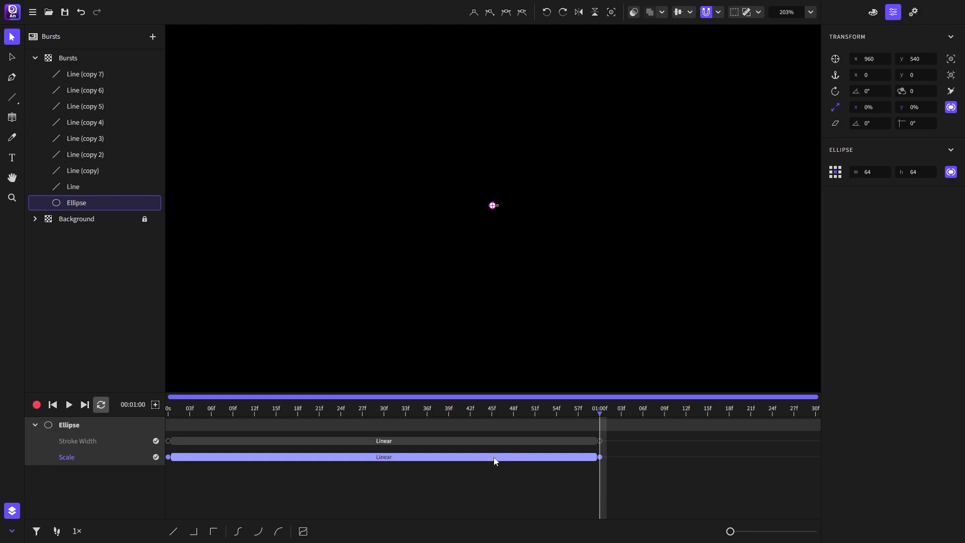
right_click(495, 456)
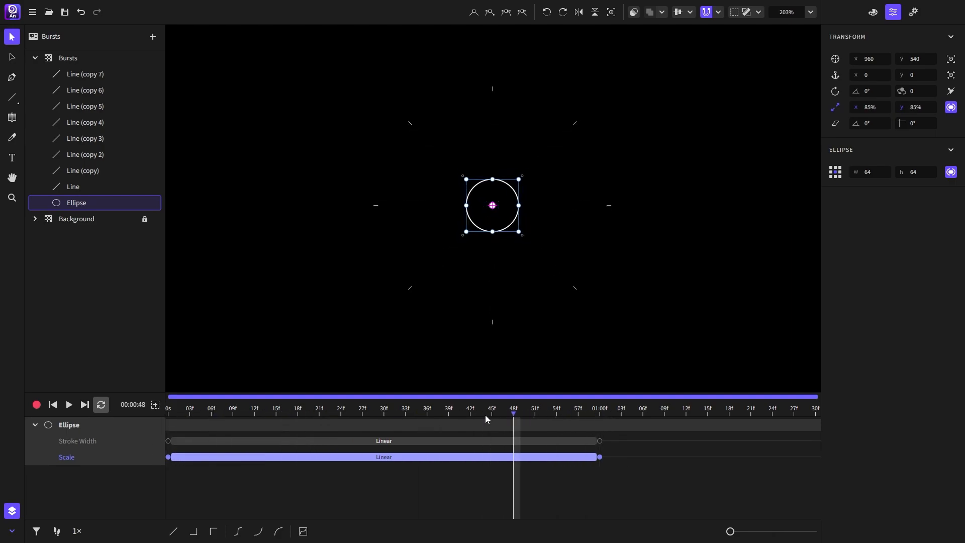
click(69, 404)
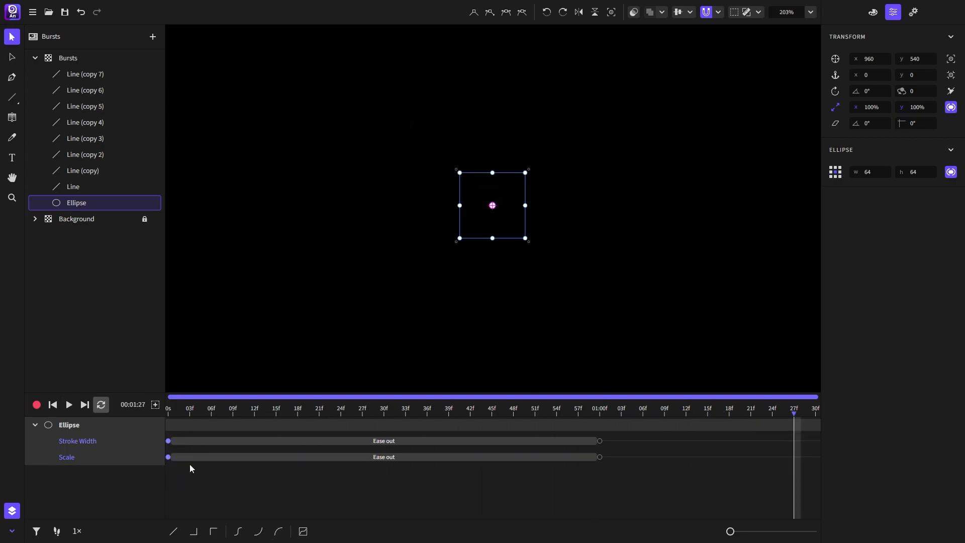
click(68, 404)
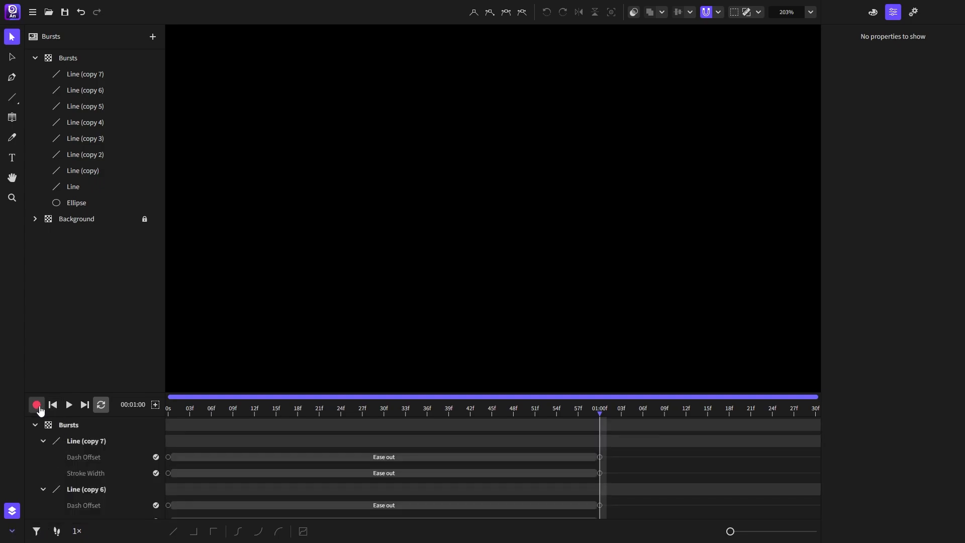
- Stop recording, select all eight lines and the ellipse, and group them with Ctrl+G
click(36, 404)
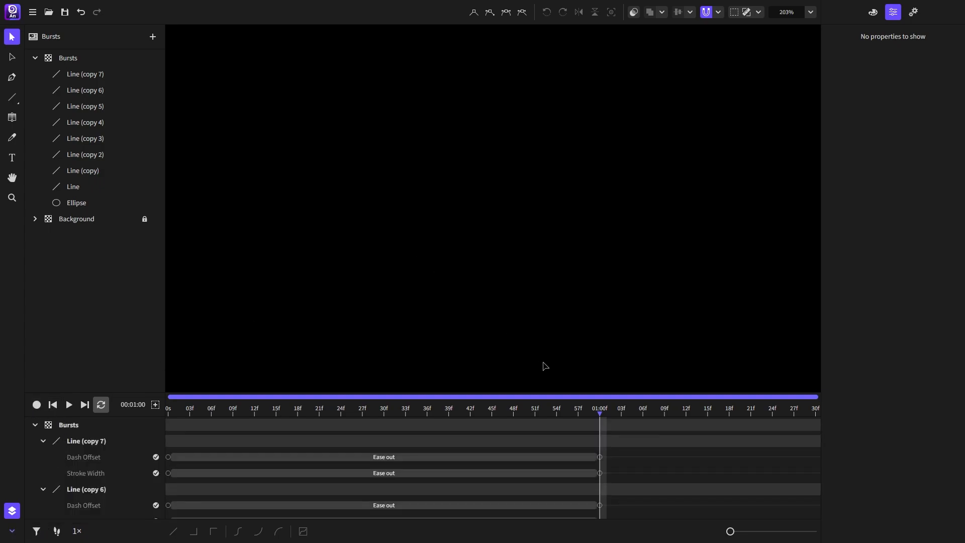
click(326, 409)
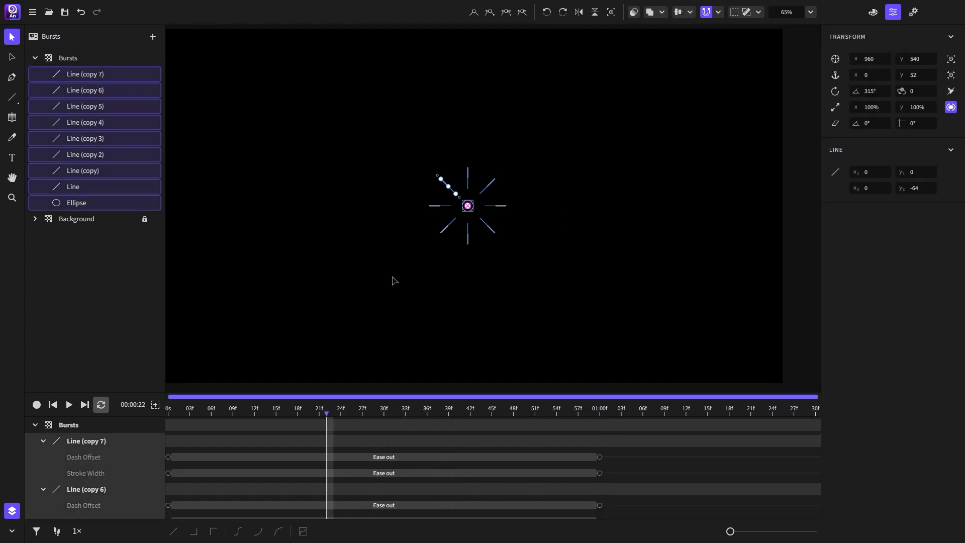
mouse_move(544, 248)
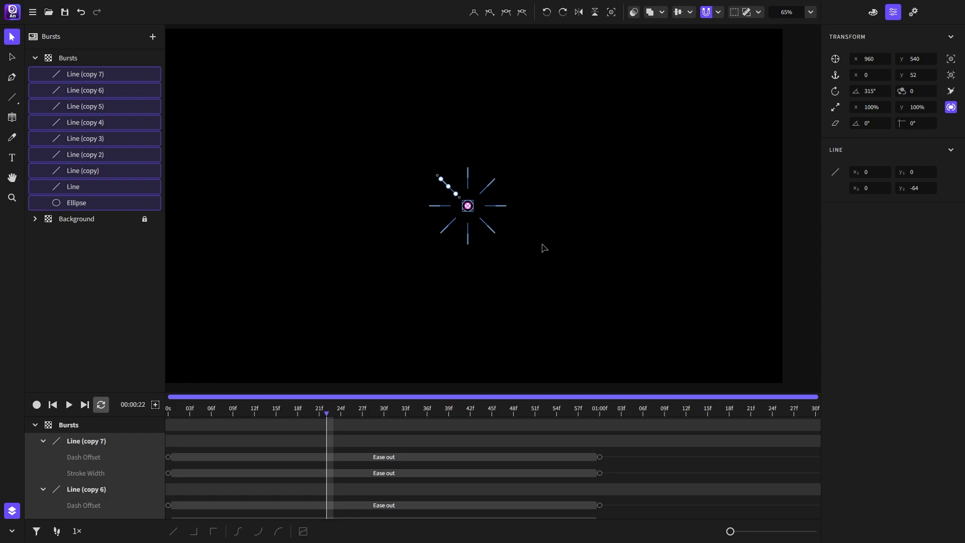
key(ctrl+g)
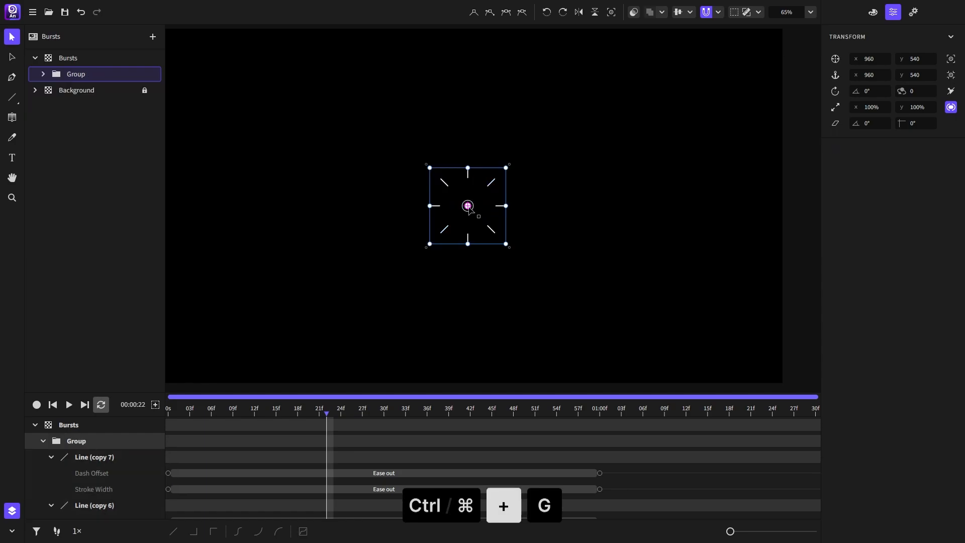
- Alt-drag a copy of the burst group to the upper left and enter it for editing
drag(467, 205, 327, 193)
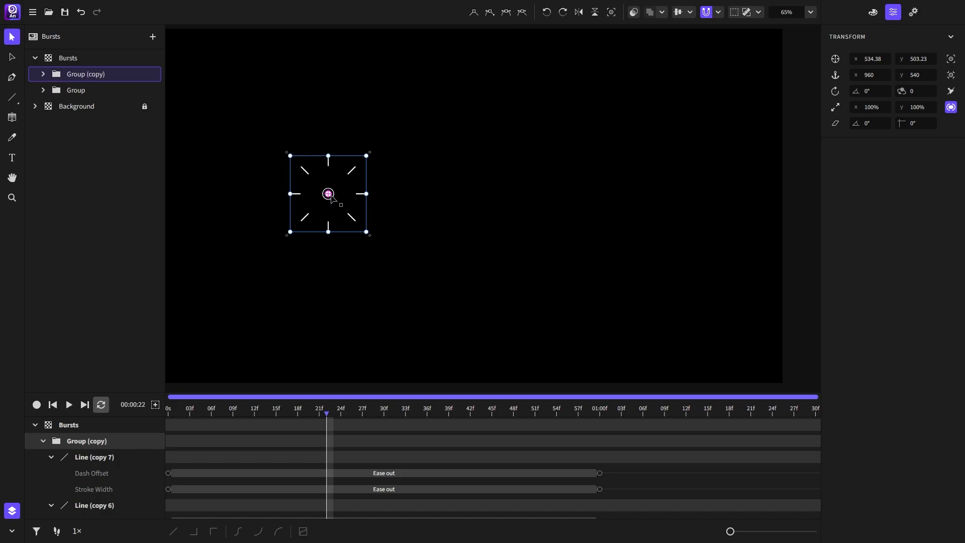
key(ctrl+d)
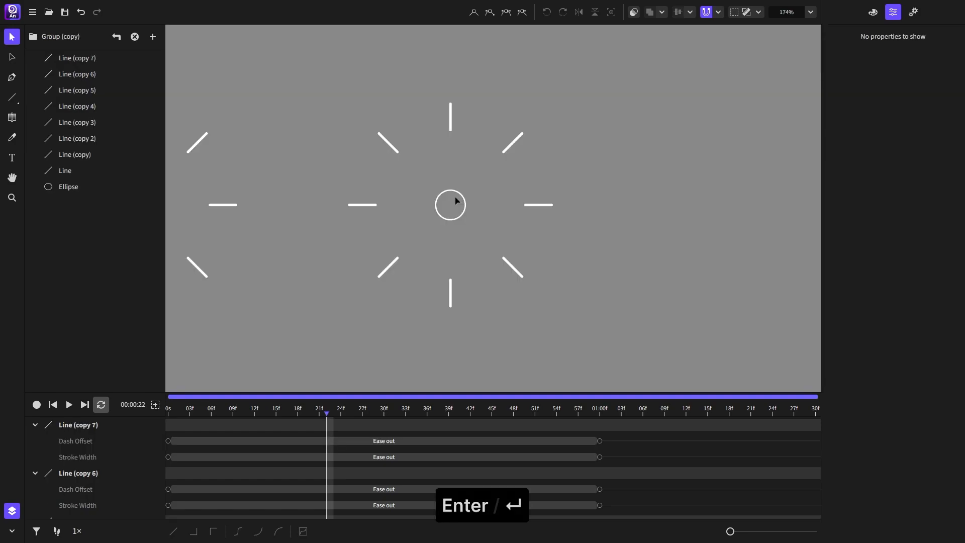
- Select the Ellipse inside the copied burst so it can be removed
click(509, 150)
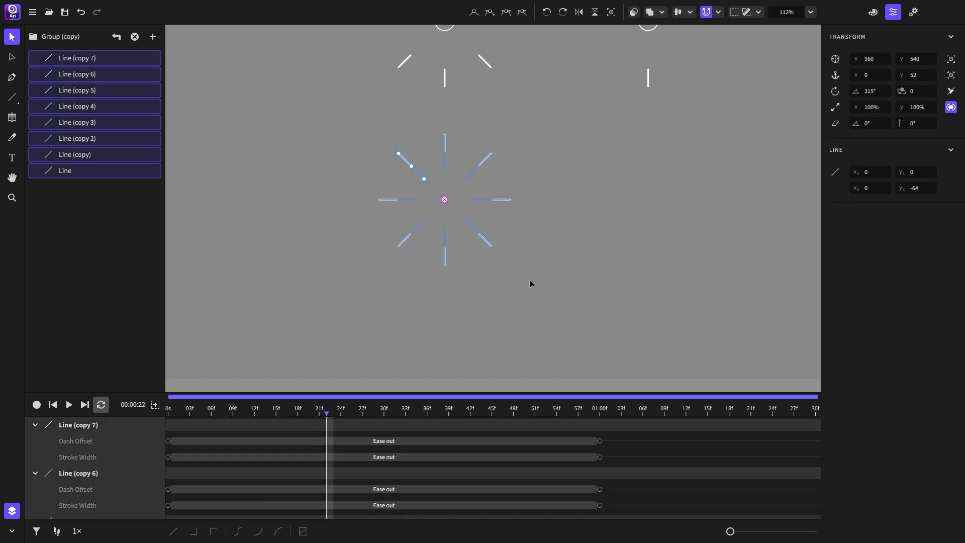
mouse_move(473, 209)
text(0)
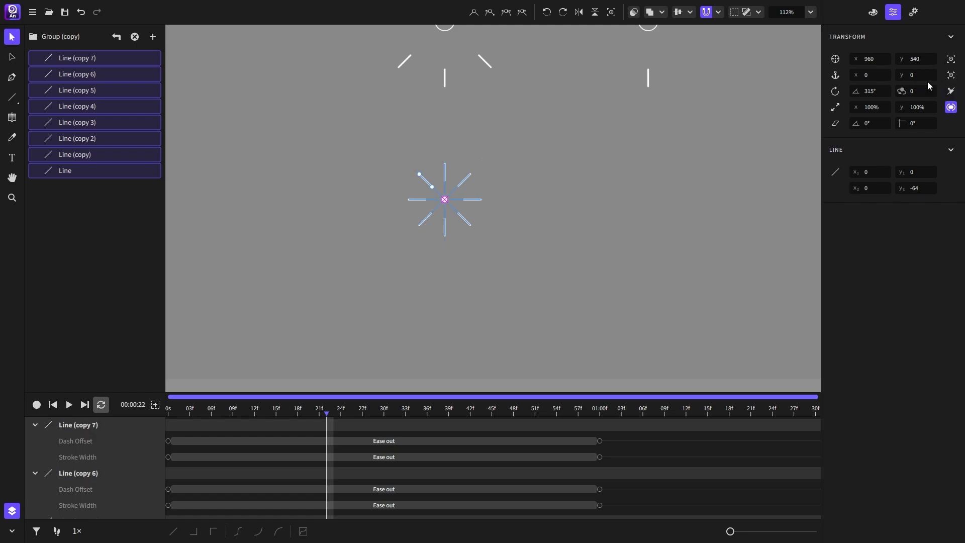
mouse_move(480, 256)
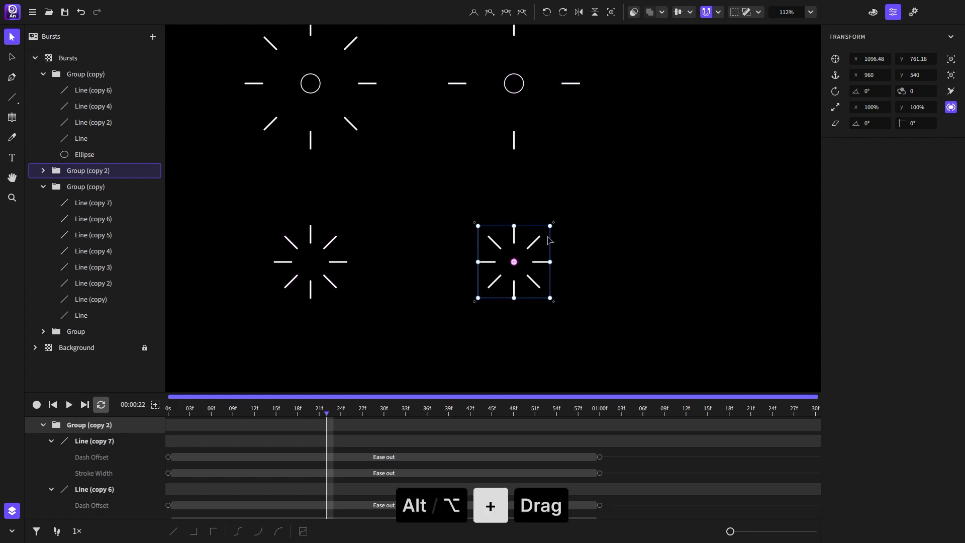
- Enter Group (copy 2) to delete its diagonal lines, leaving a four-line plus shape
double_click(88, 170)
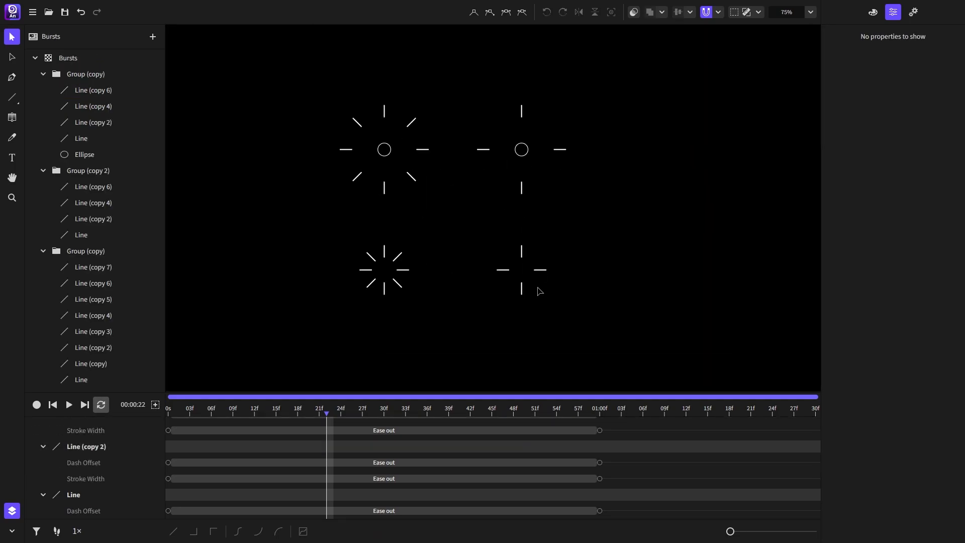
click(52, 404)
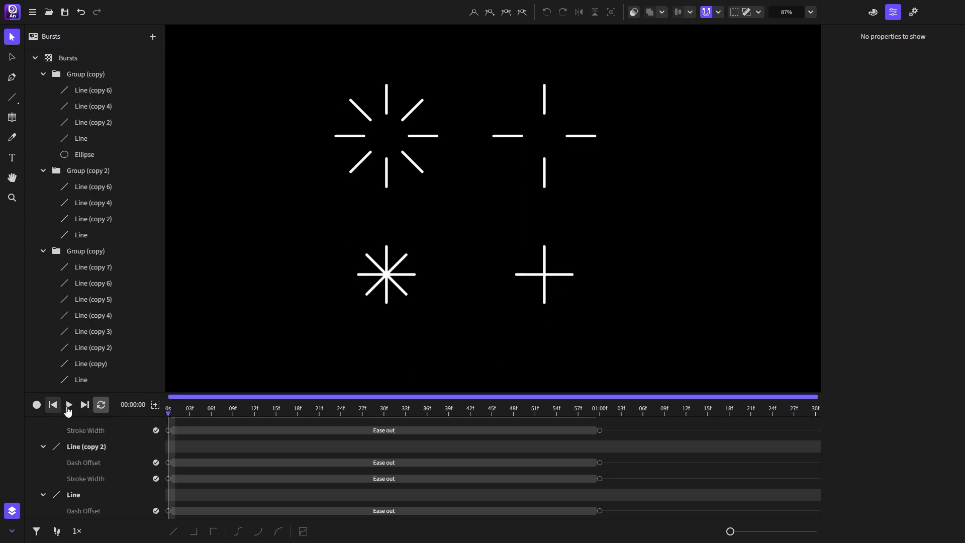
click(68, 404)
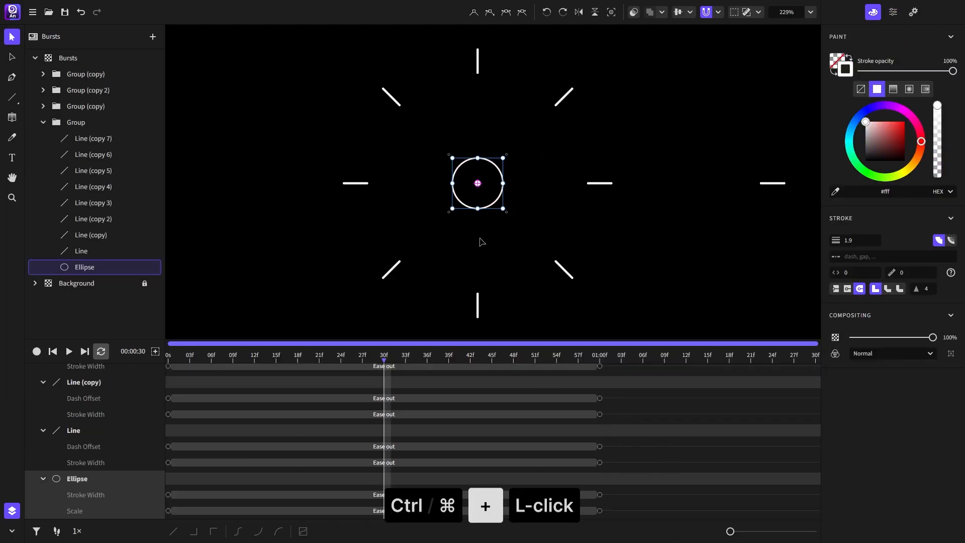
- Add a new Layer 3 above Bursts and paste the copied animated circle into it
click(152, 36)
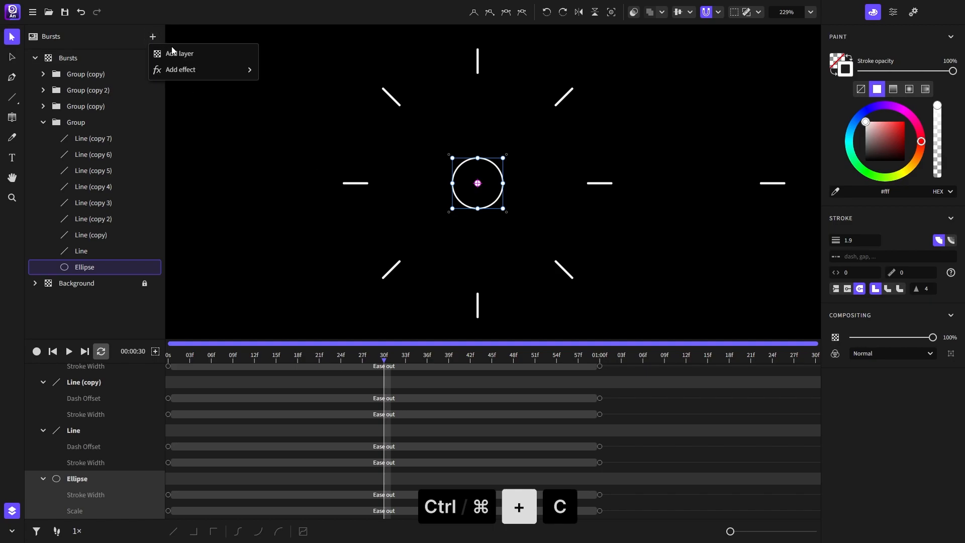
click(180, 54)
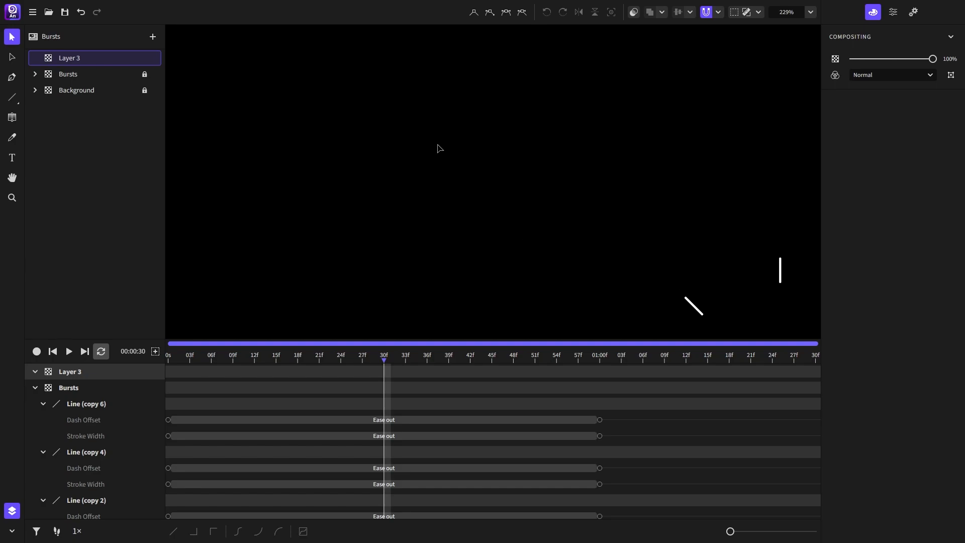
key(ctrl+v)
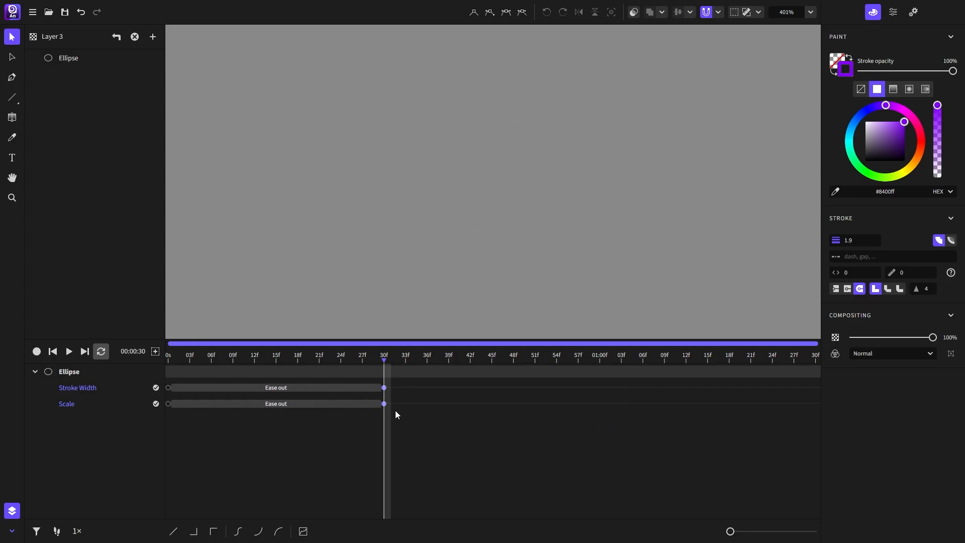
- Set the Layer 3 Ellipse stroke to white (#fff) and preview its expanding stroke animation
click(68, 58)
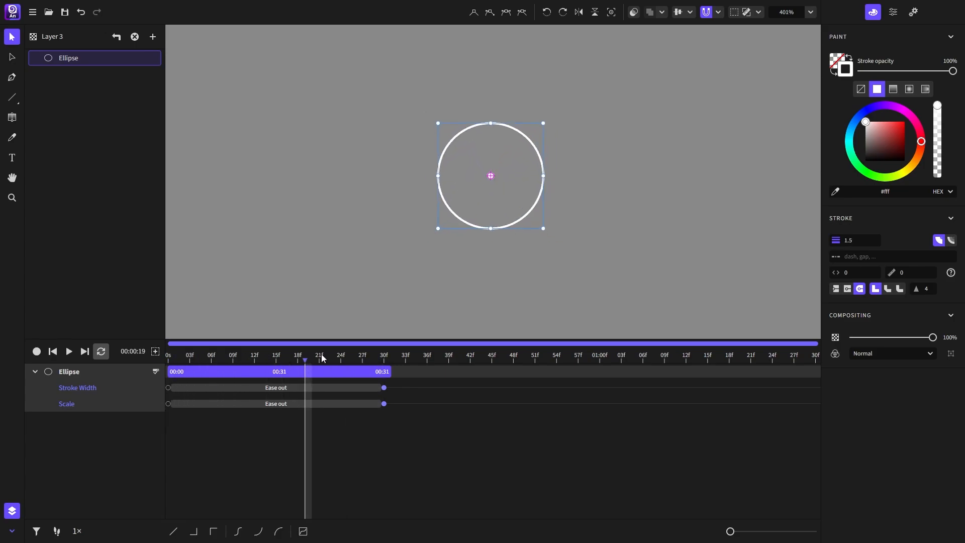
click(69, 351)
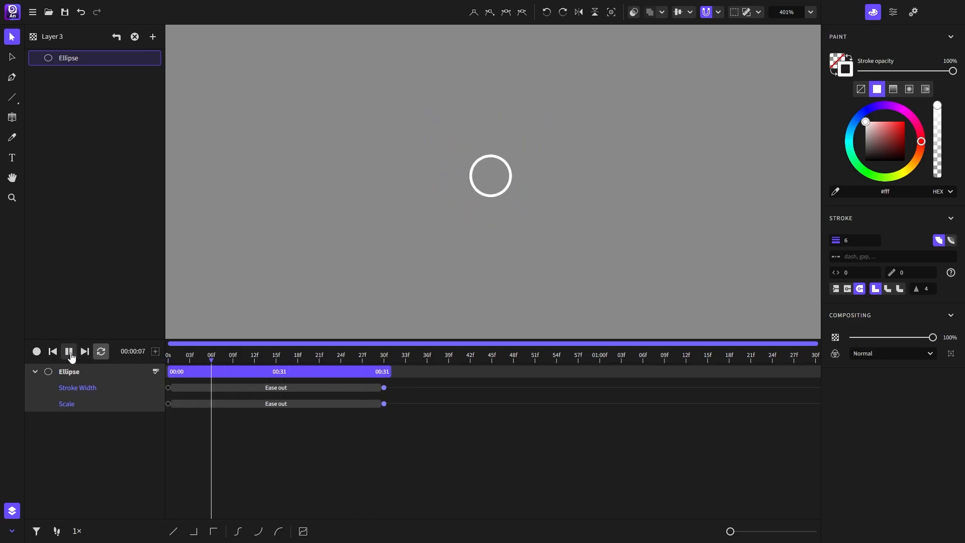
click(69, 350)
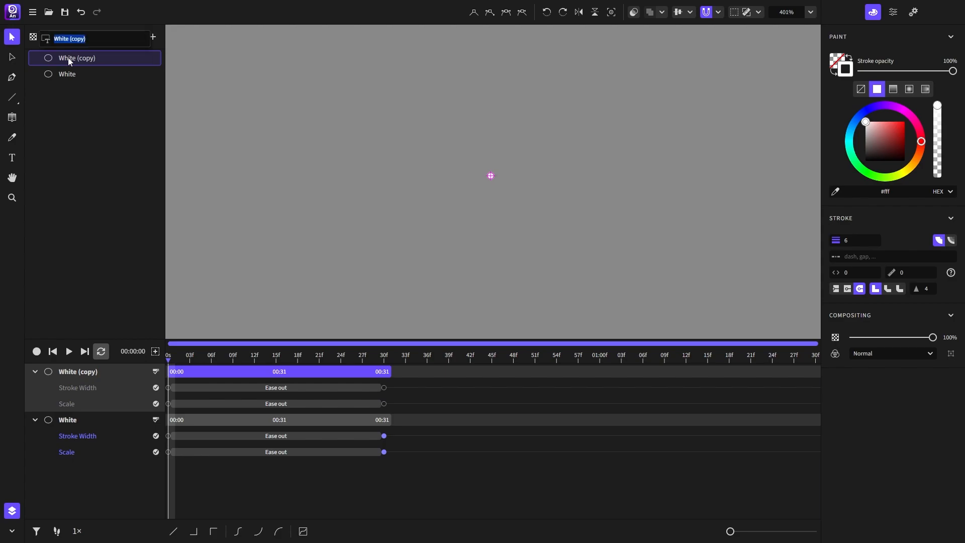
- Name the duplicate circles Yellow and Purple, stroke each in its matching colour, and preview
text(Yellow)
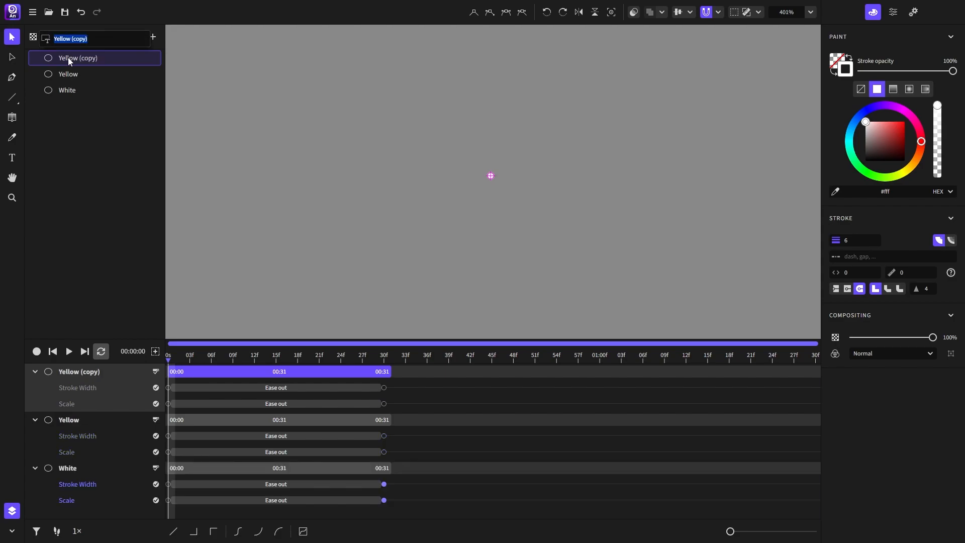
text(Purple)
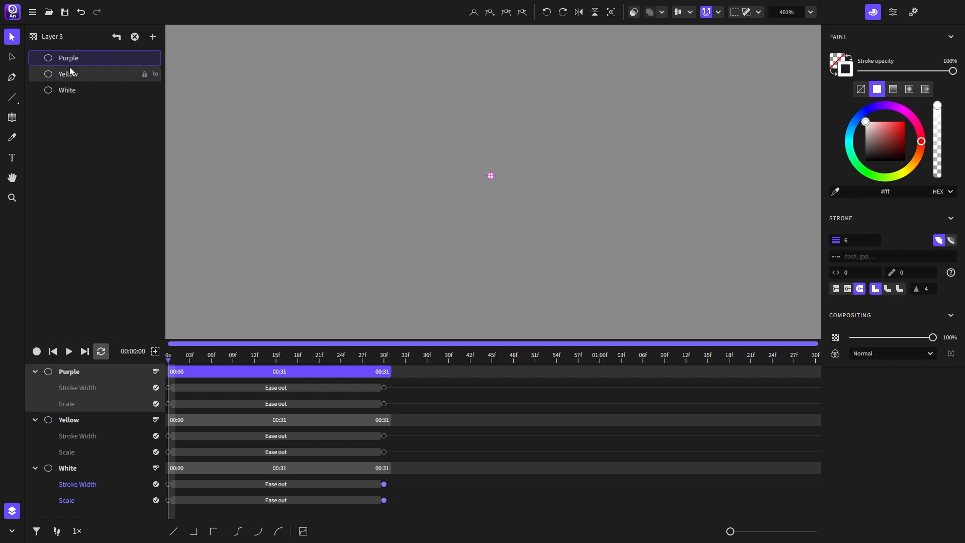
click(67, 74)
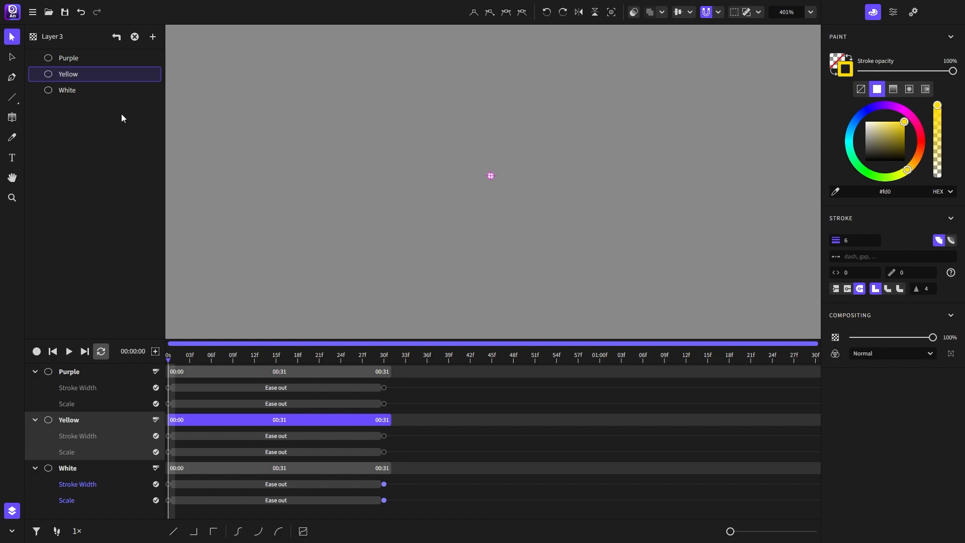
click(69, 57)
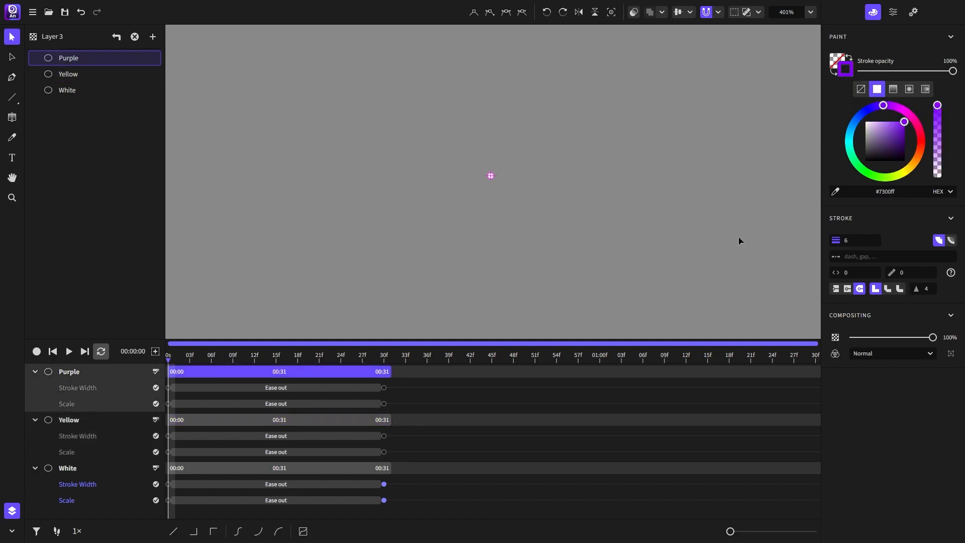
click(69, 351)
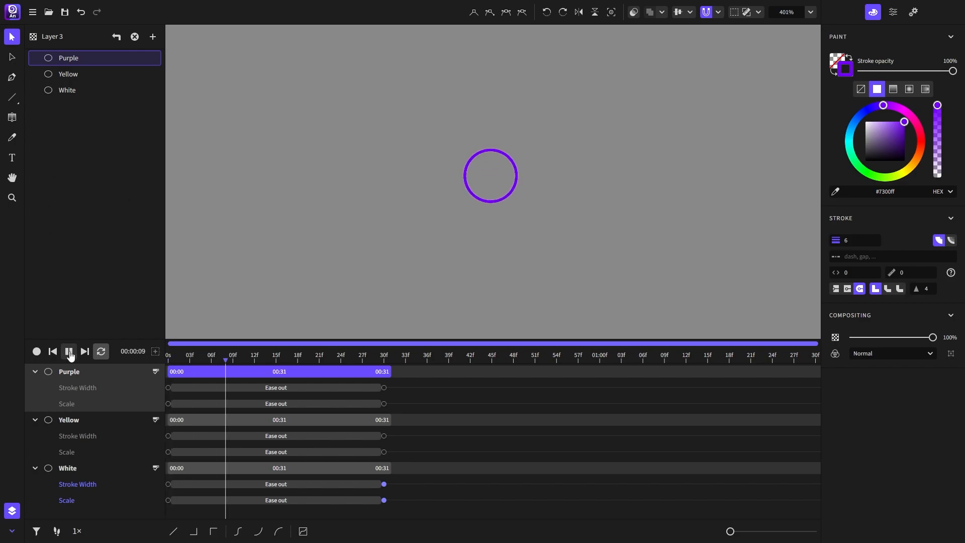
- Stagger the clips so Yellow starts at frame 6 and Purple at frame 12, then replay from the start
click(69, 351)
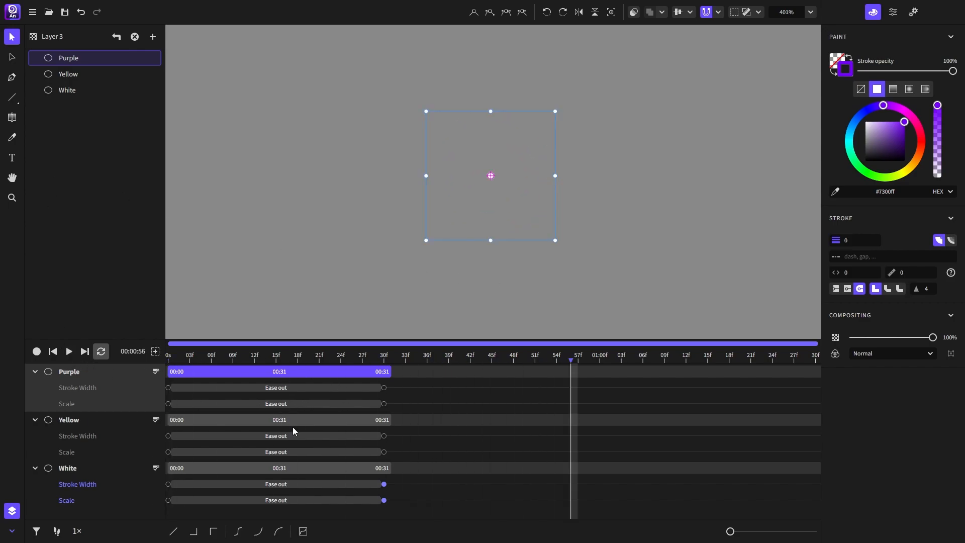
click(67, 74)
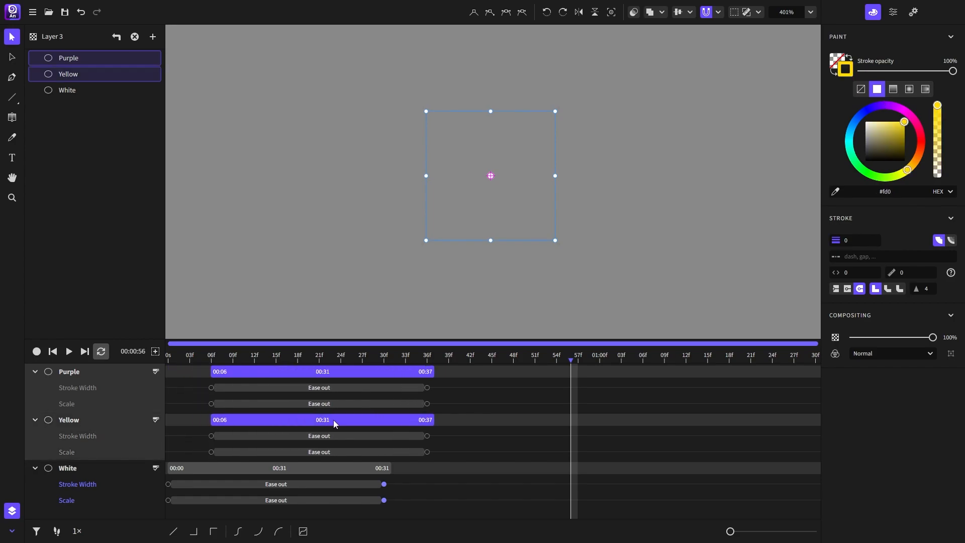
mouse_move(358, 415)
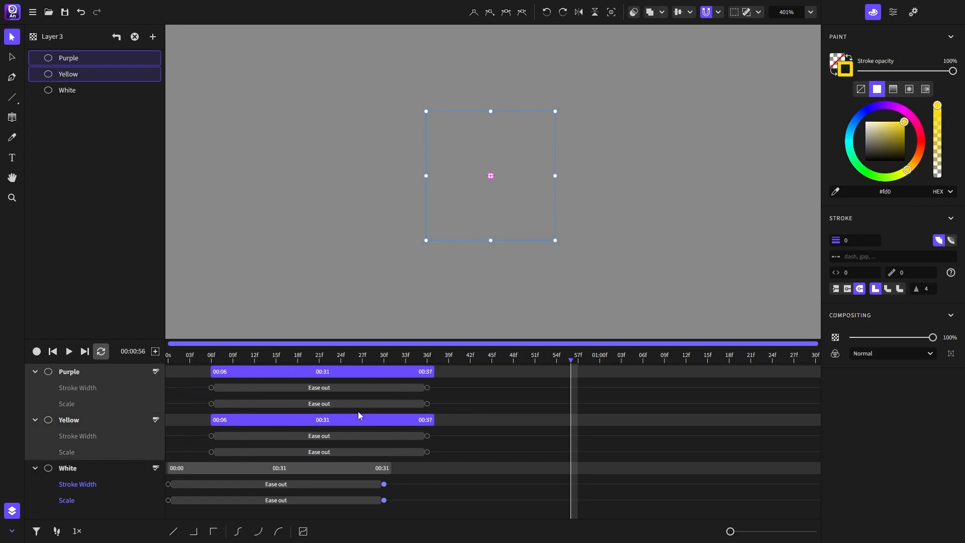
click(69, 58)
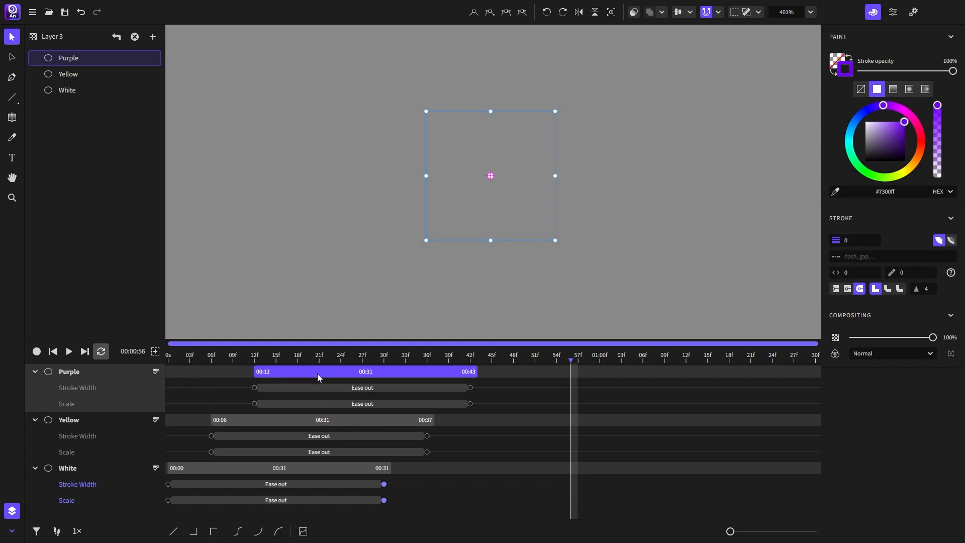
click(68, 352)
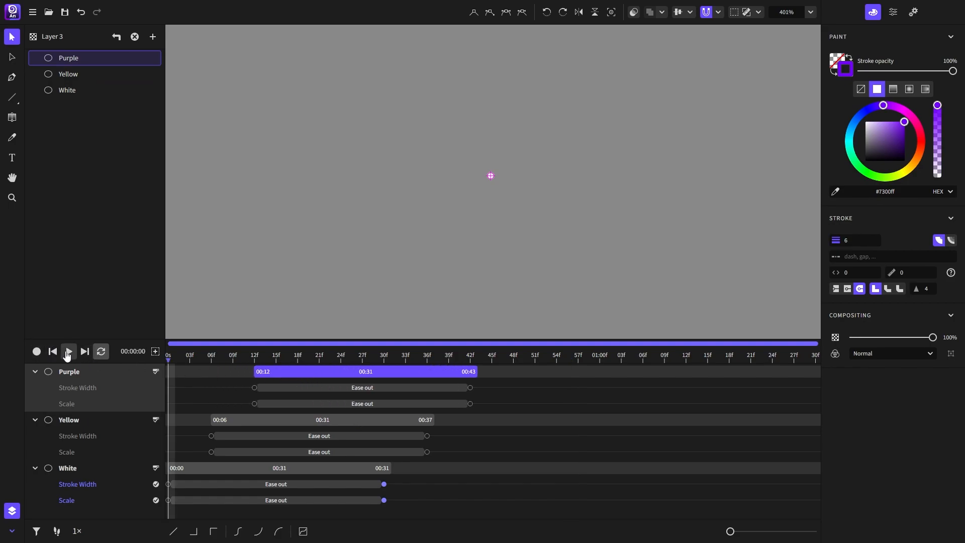
click(69, 351)
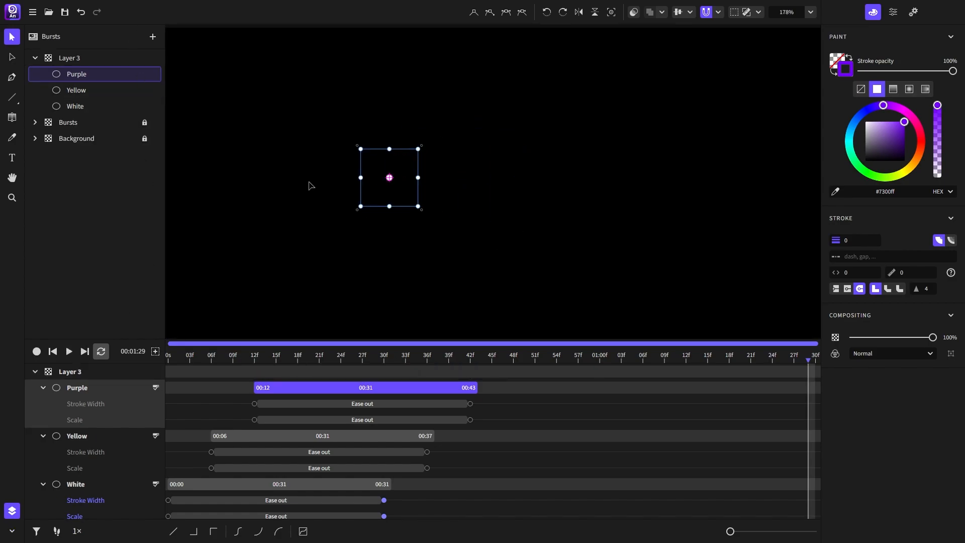
- Group and duplicate the circle burst, give Scale an Ease out then Linear easing, and preview the scene
click(68, 351)
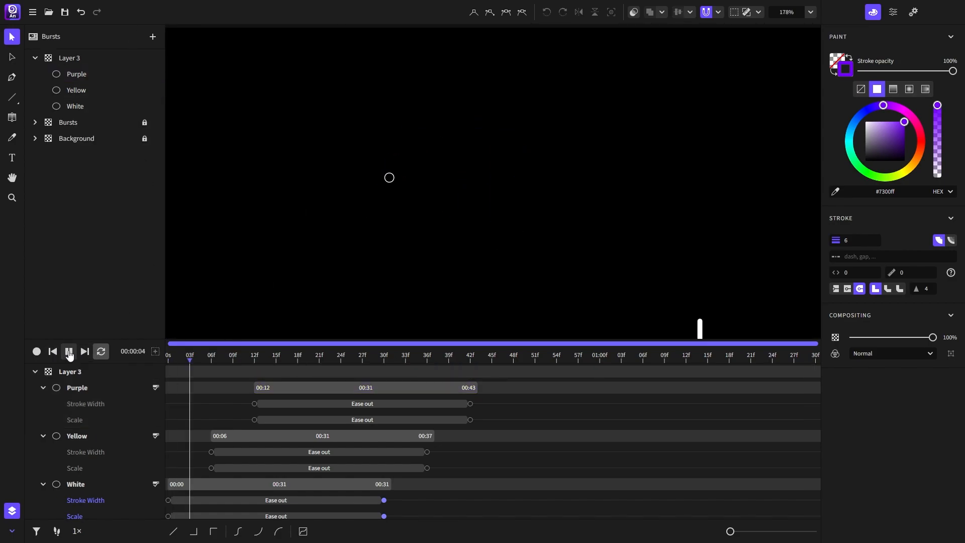
click(69, 351)
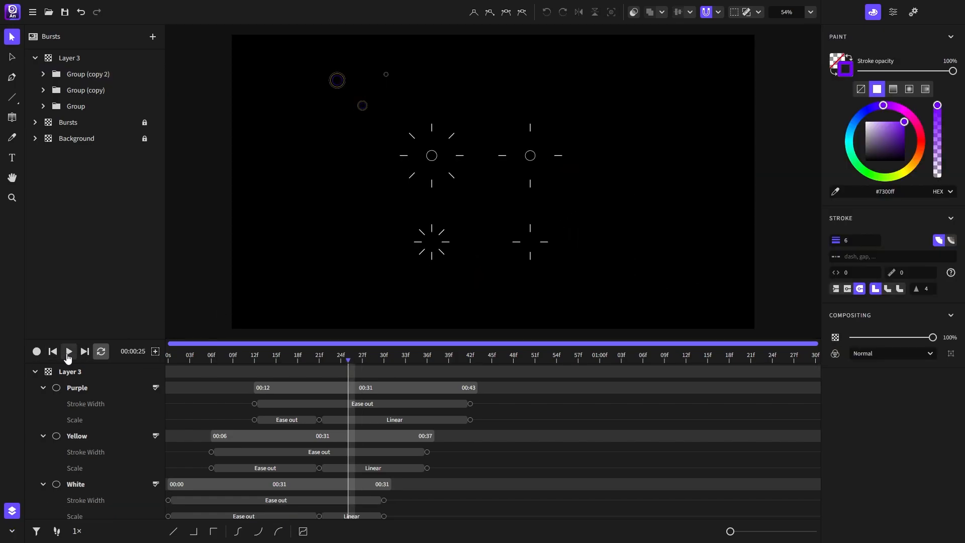
click(67, 351)
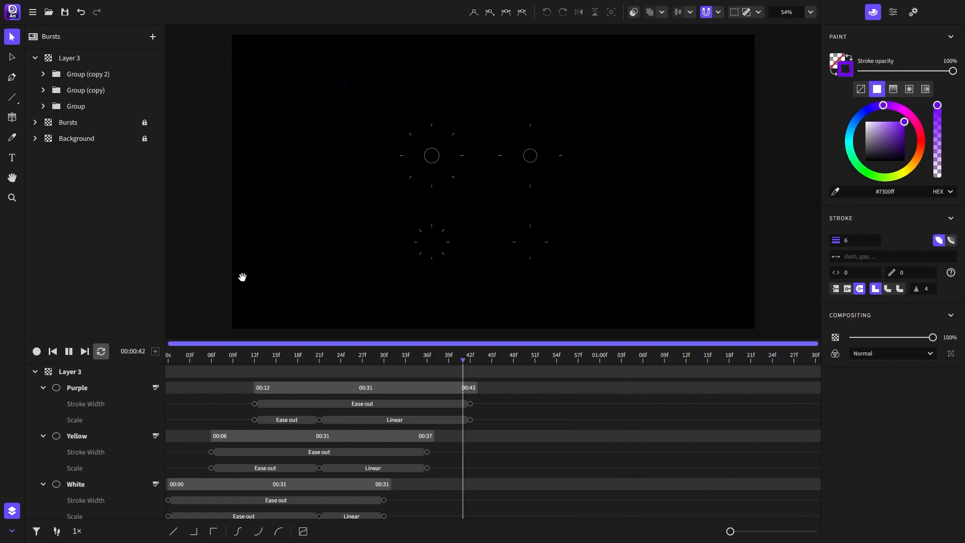